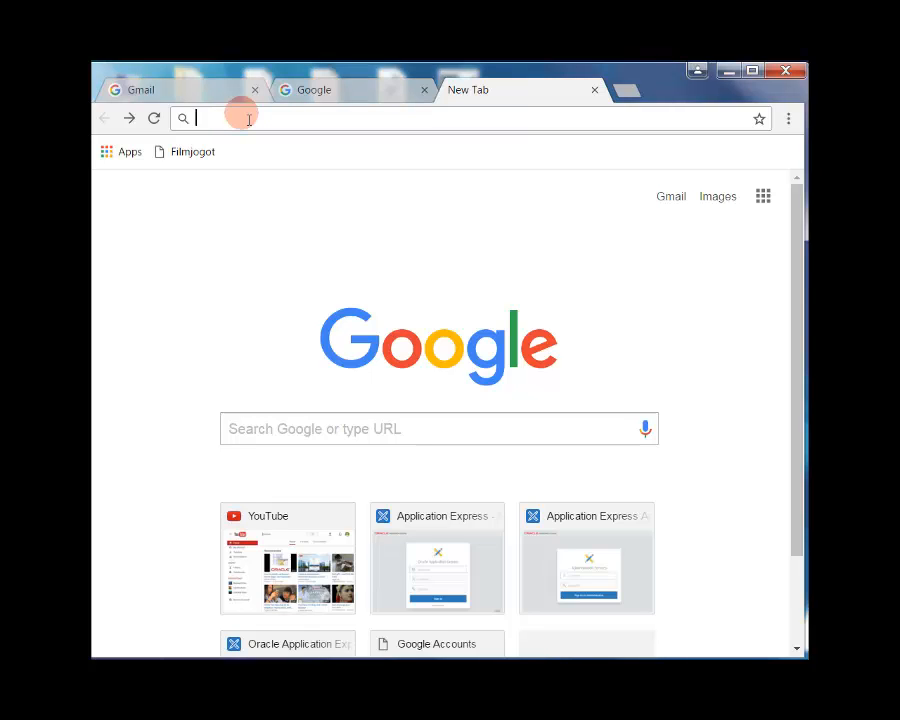
Load the Oracle Application Express site from the address bar in Chrome
type("http://localhost:8080/apex")
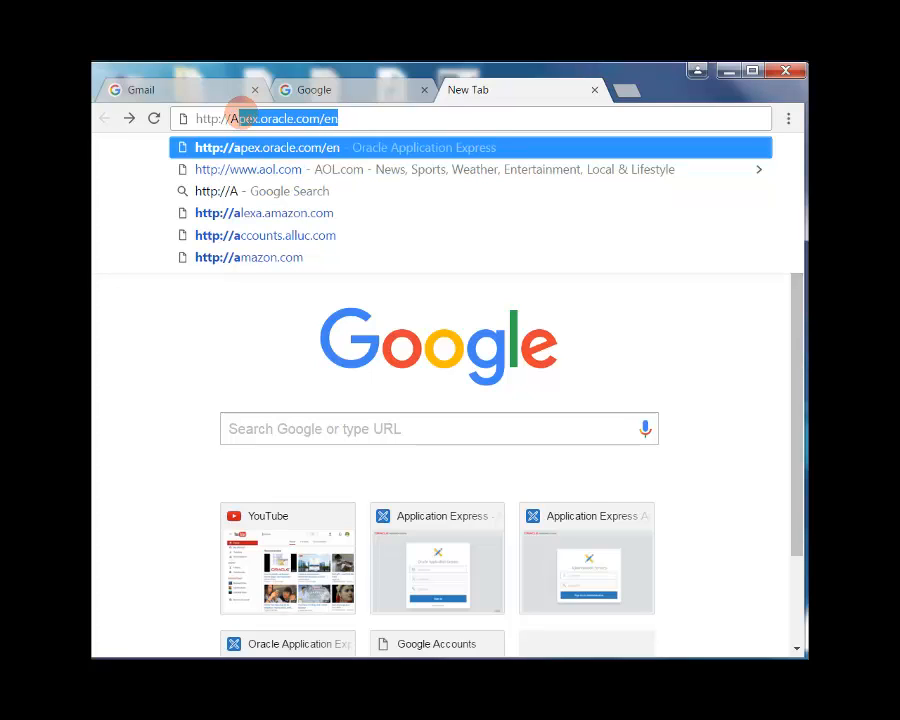
type("A")
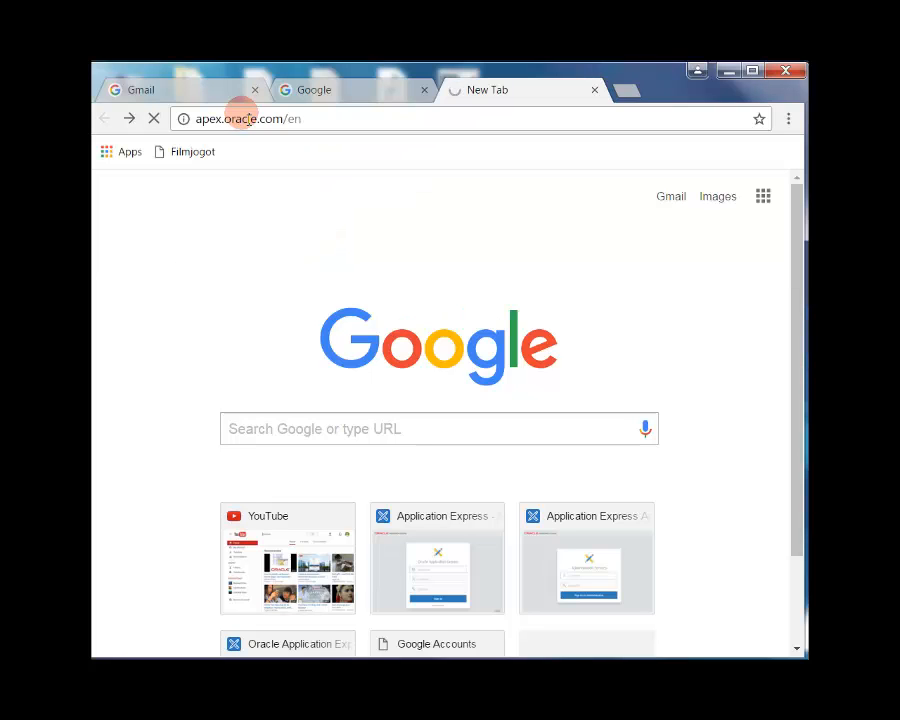
key("Return")
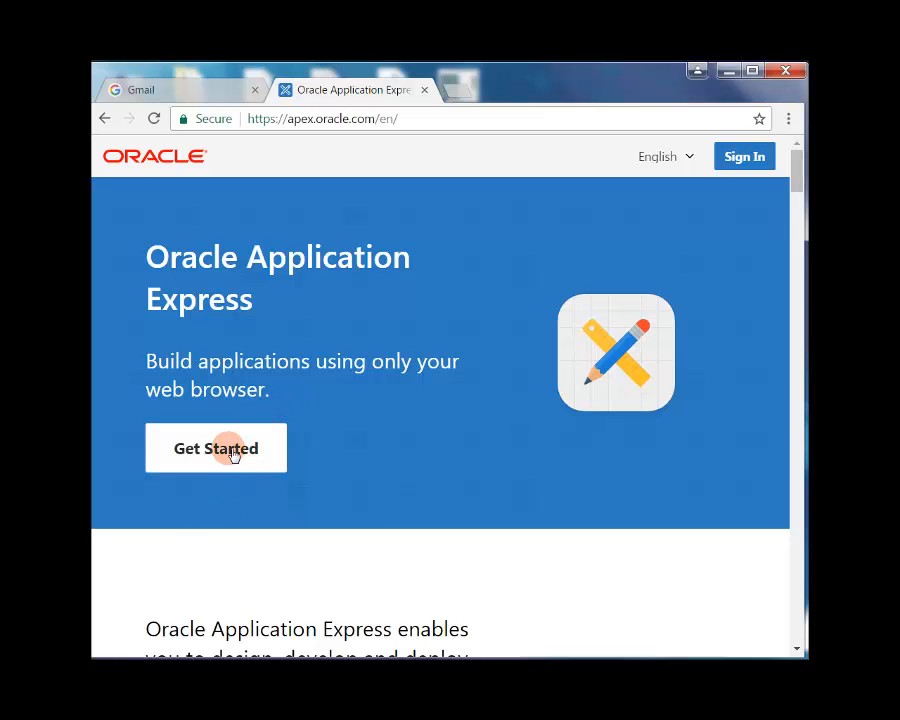
Begin a free workspace request with the Application Development workspace type
left_click(216, 448)
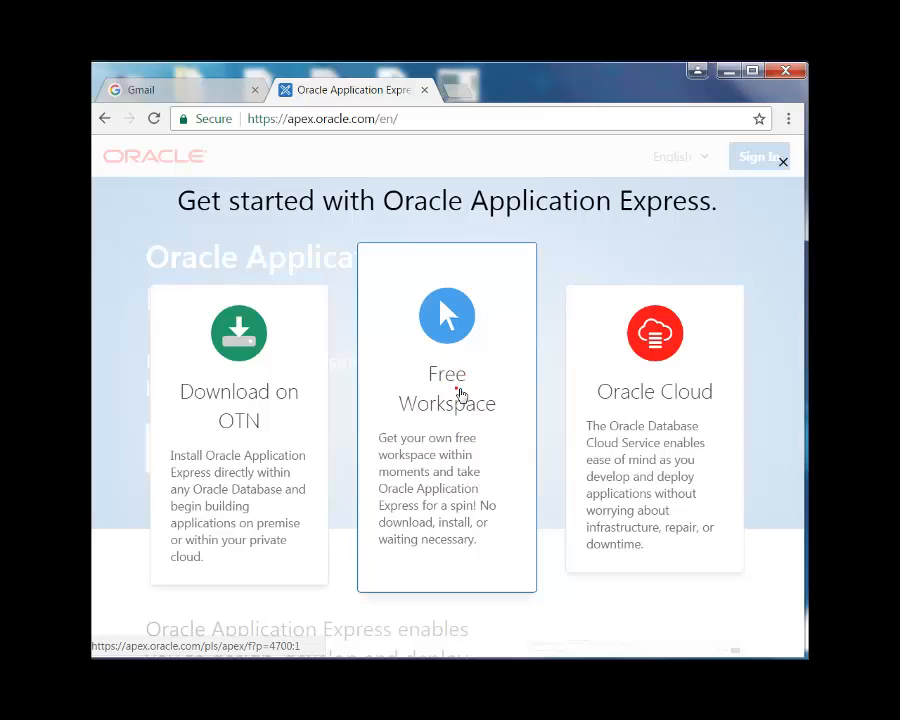
left_click(446, 390)
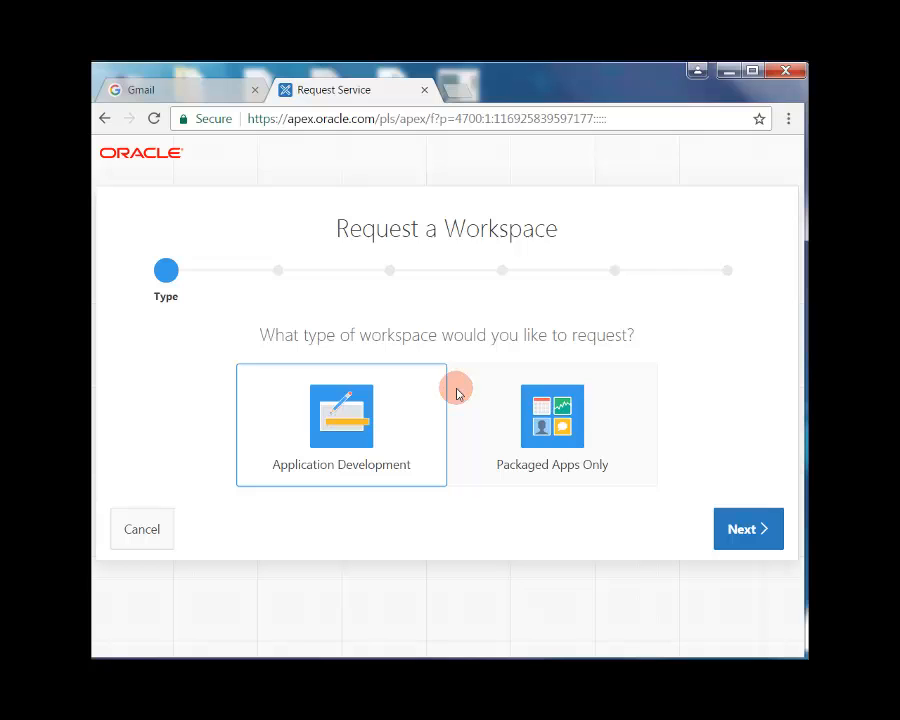
left_click(748, 528)
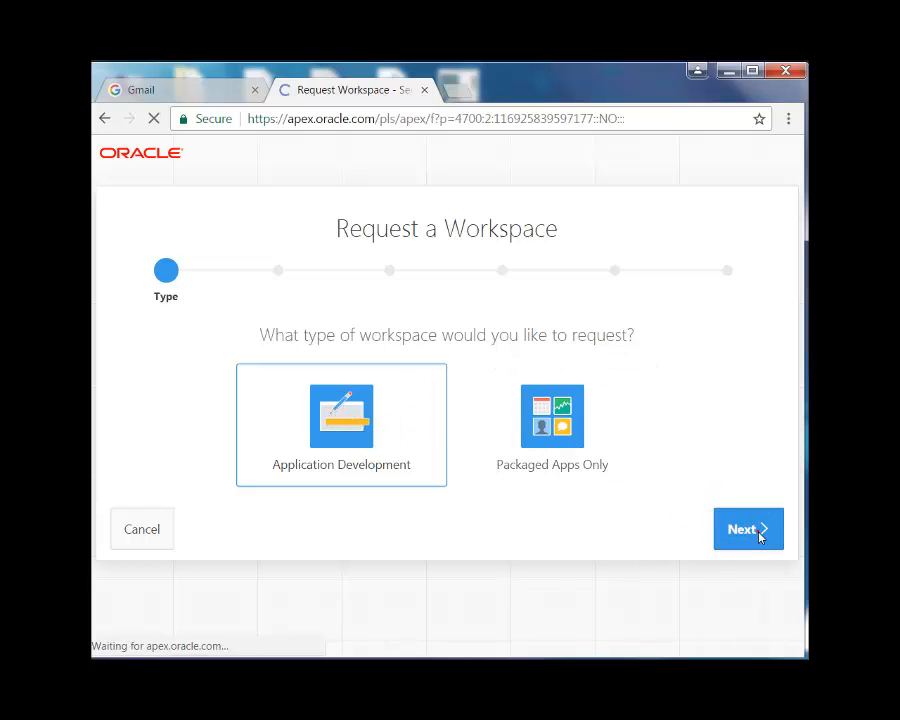
left_click(748, 528)
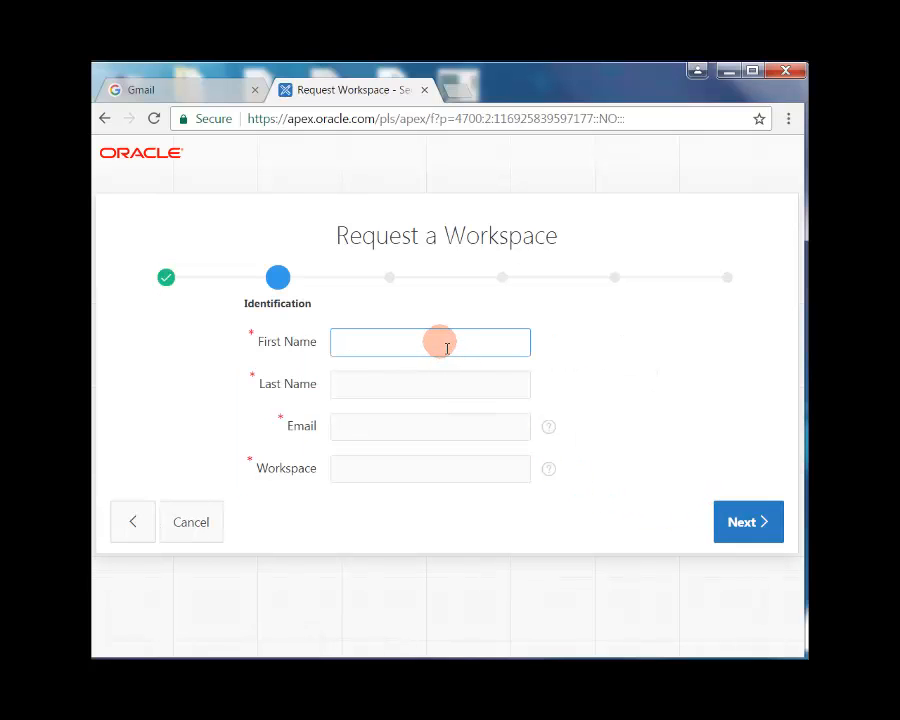
left_click(430, 342)
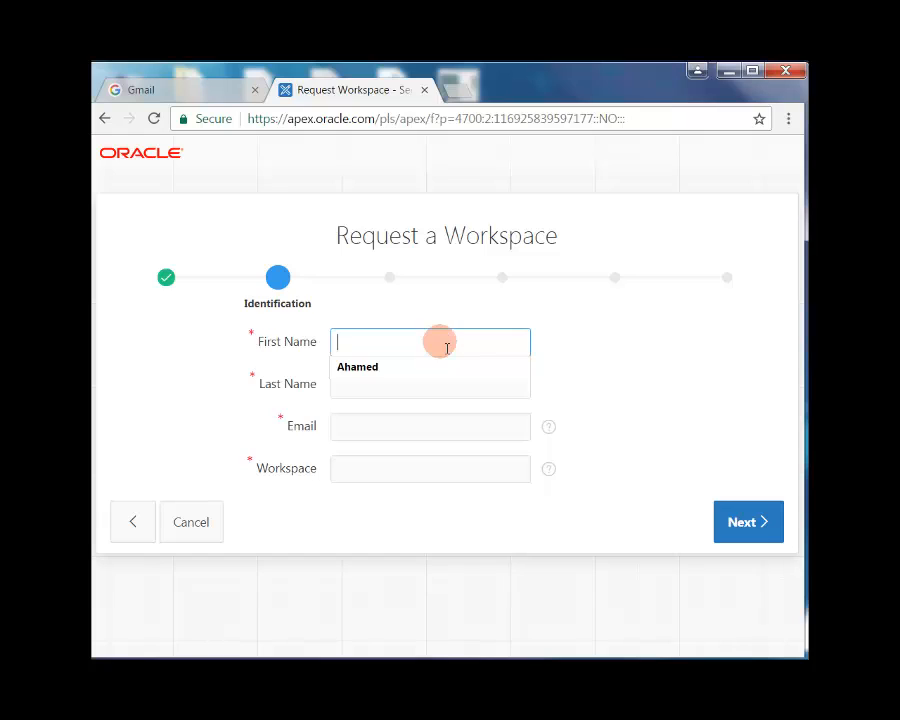
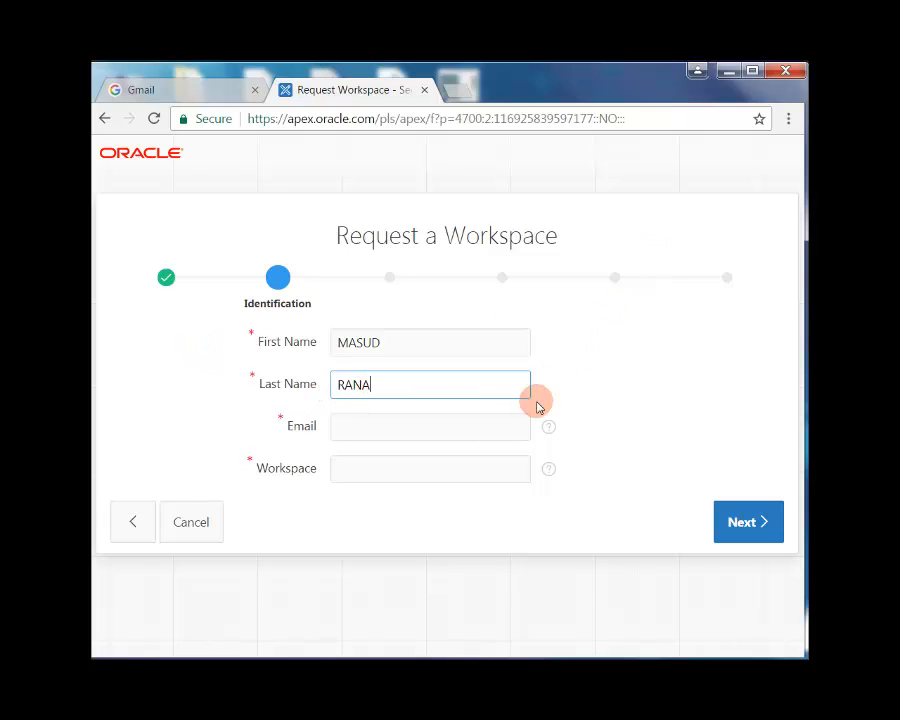
left_click(430, 426)
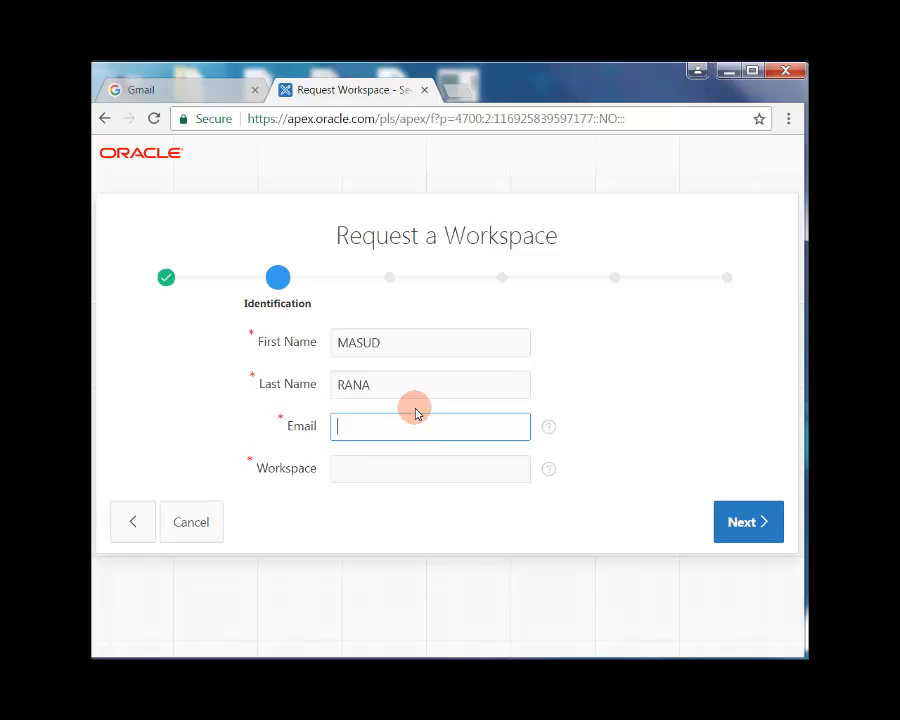
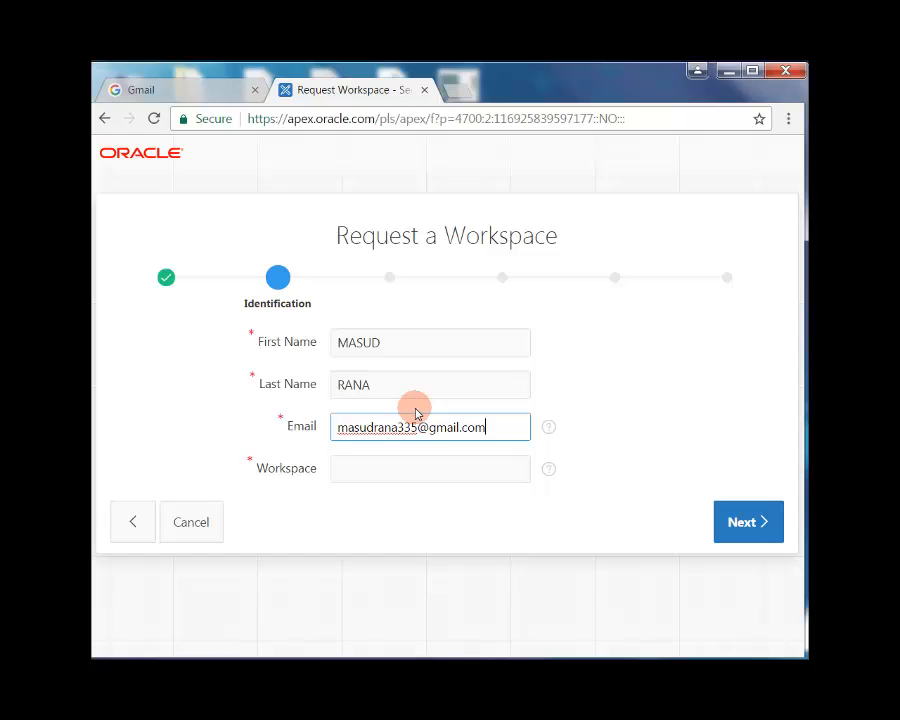
Enter the workspace name MASUD_RANA_ and submit the identification details
left_click(430, 468)
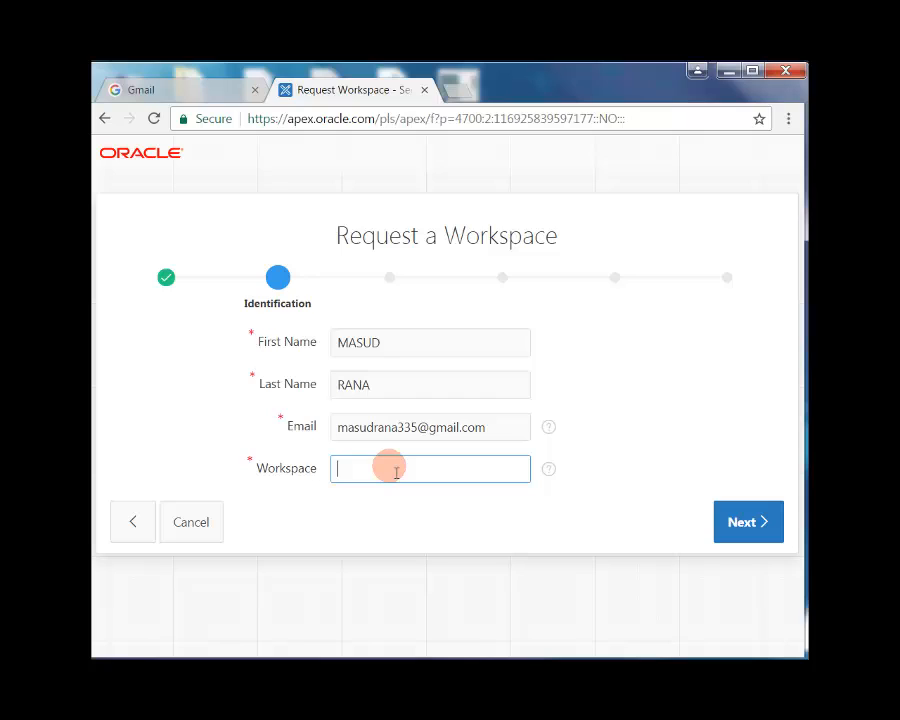
type("MAS")
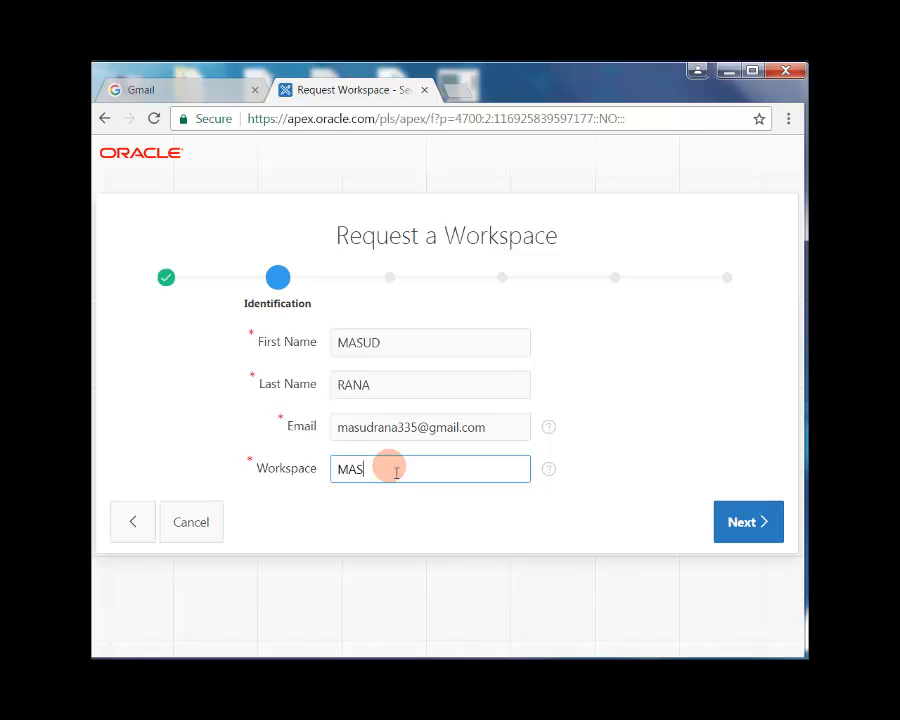
type("UD")
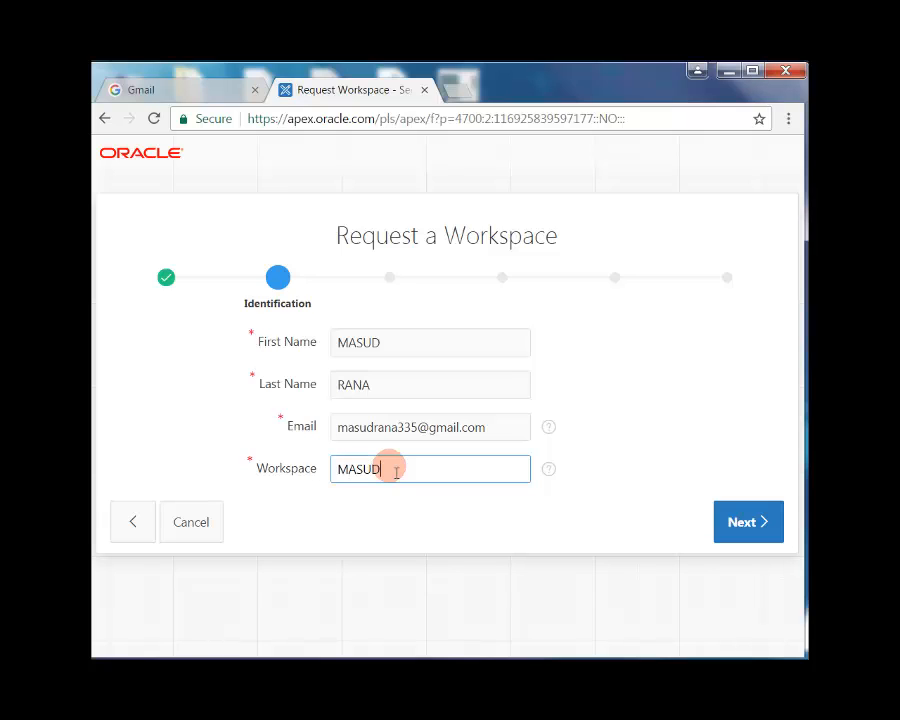
type("_")
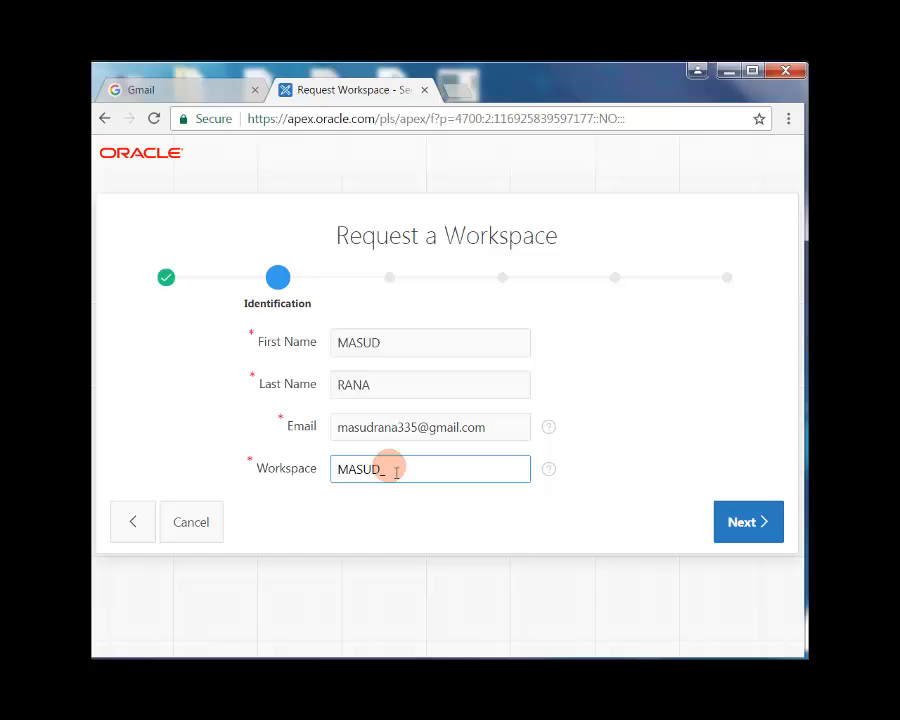
key("Backspace")
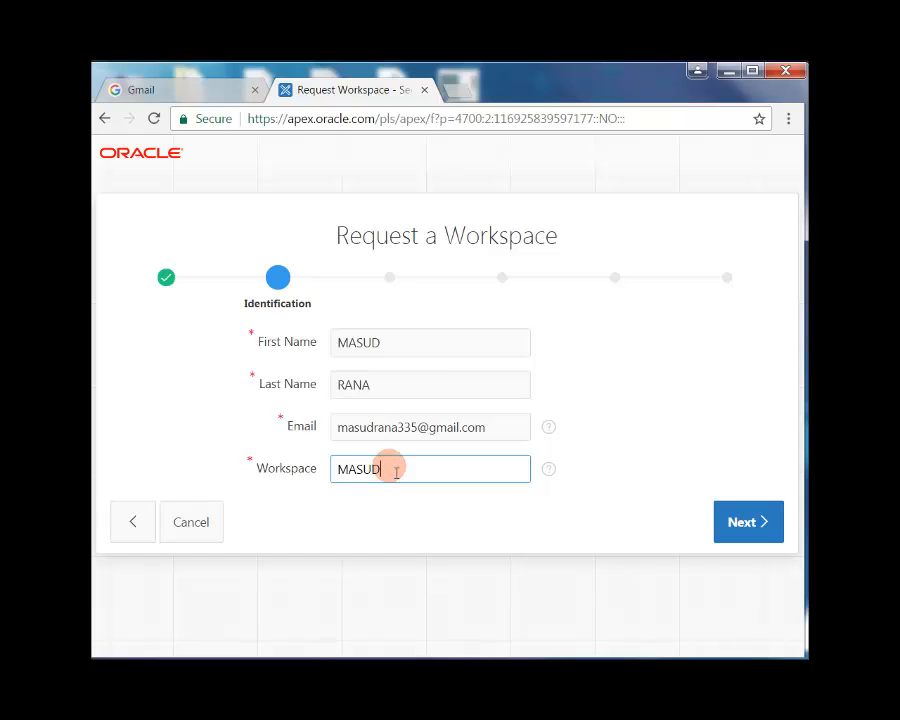
type("RANA_")
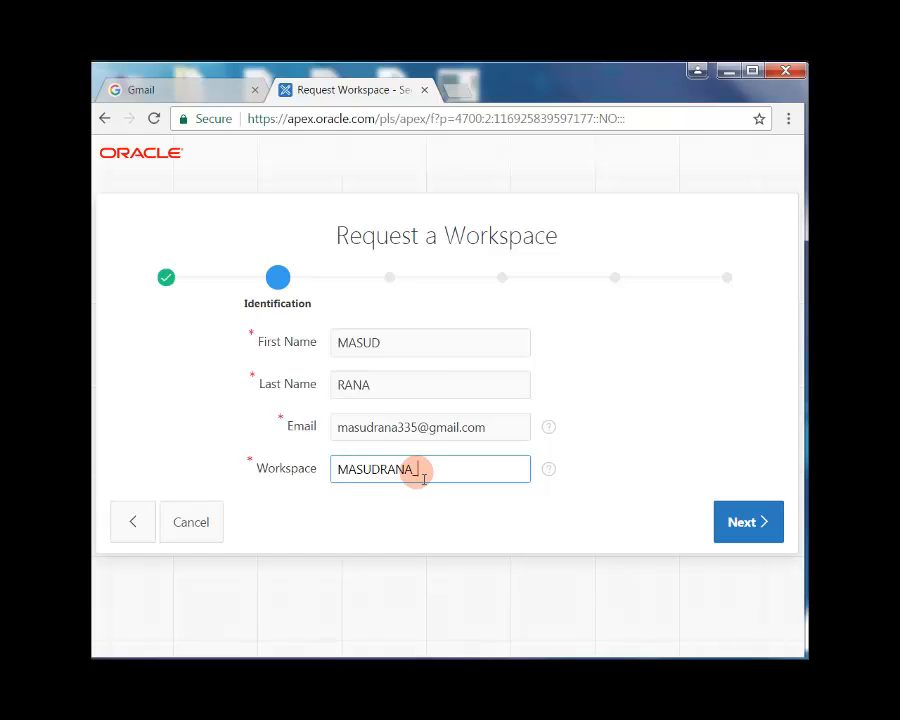
left_click(748, 520)
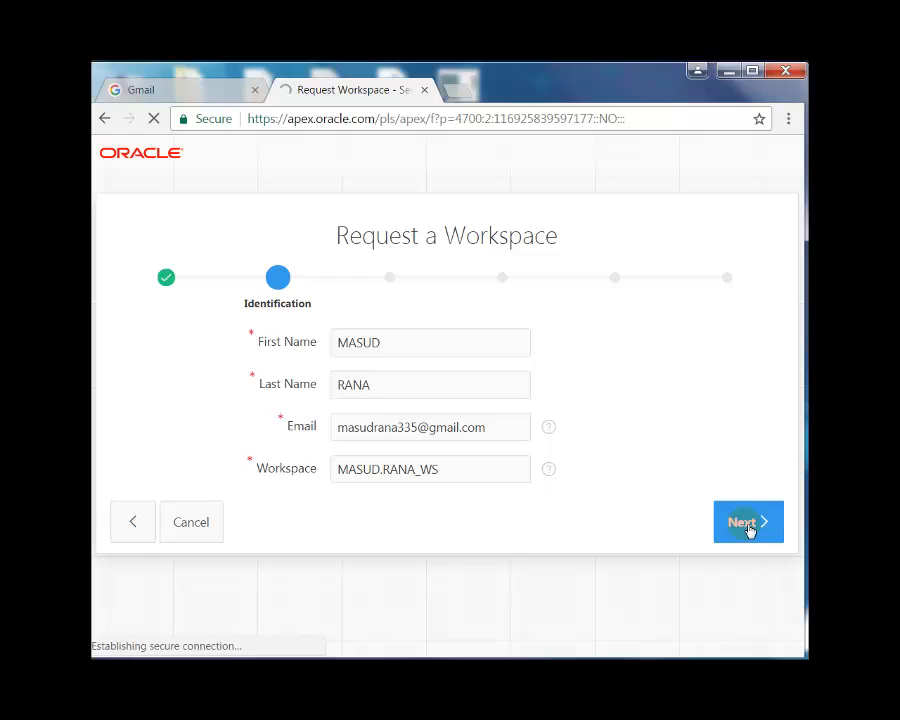
Correct the rejected schema name to MASUD_RANA, keeping 25 MB of space, and continue
left_click(748, 520)
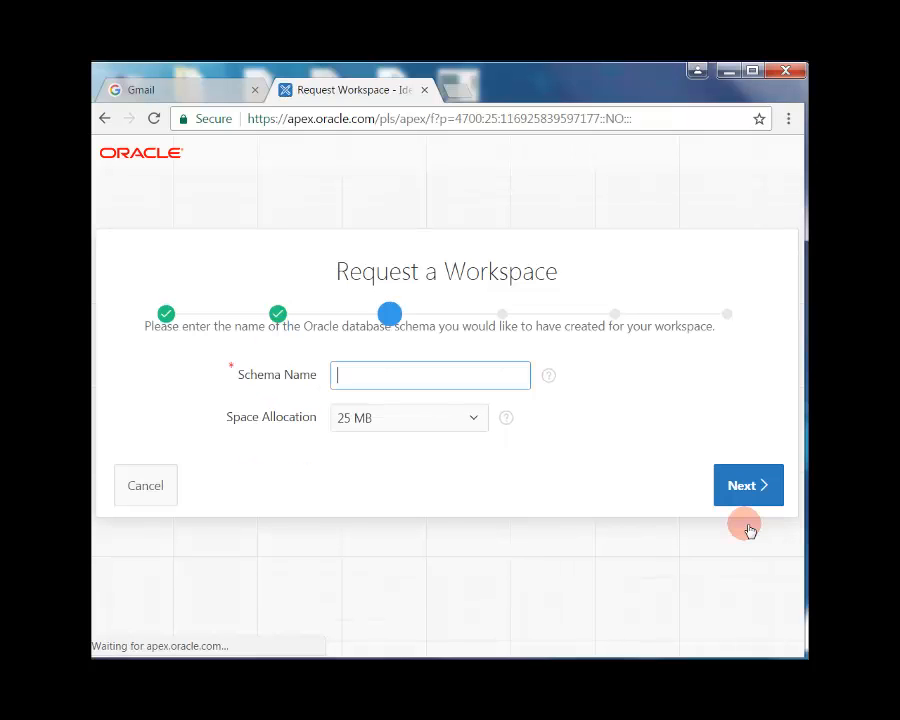
left_click(748, 486)
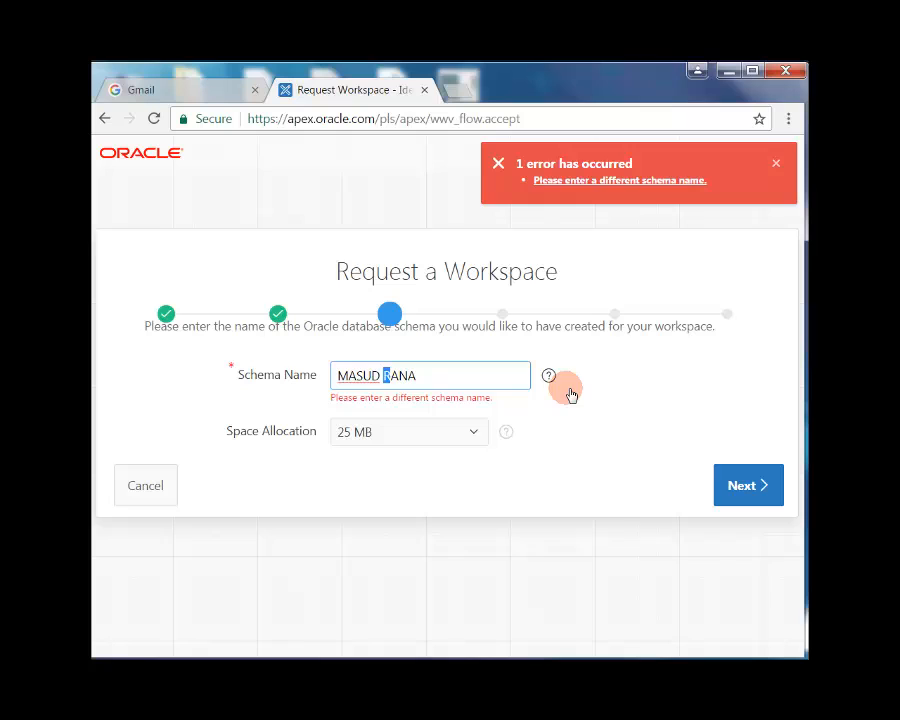
left_click(748, 486)
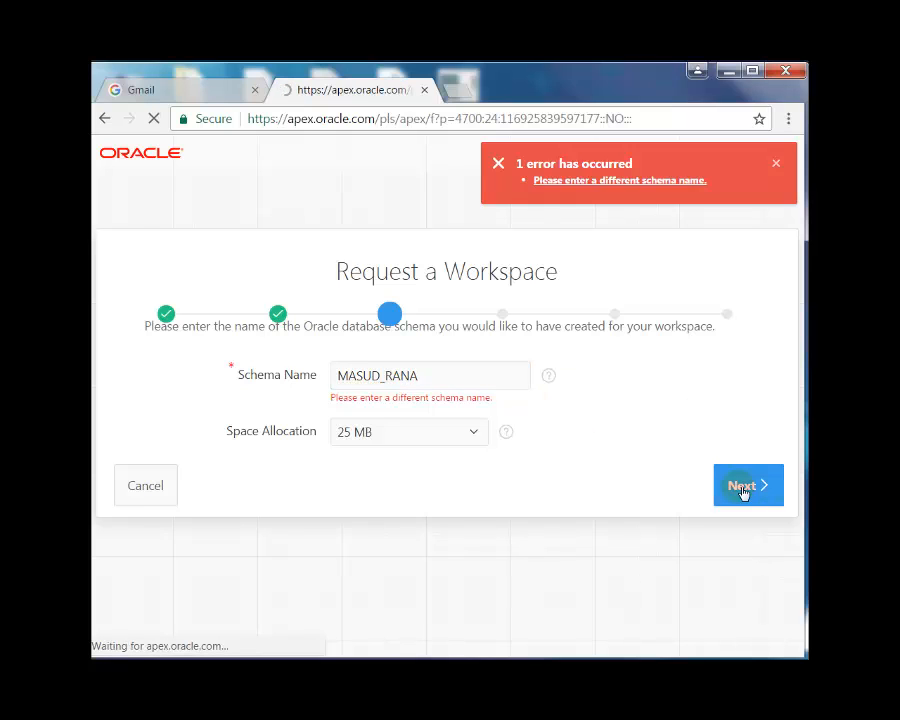
left_click(748, 486)
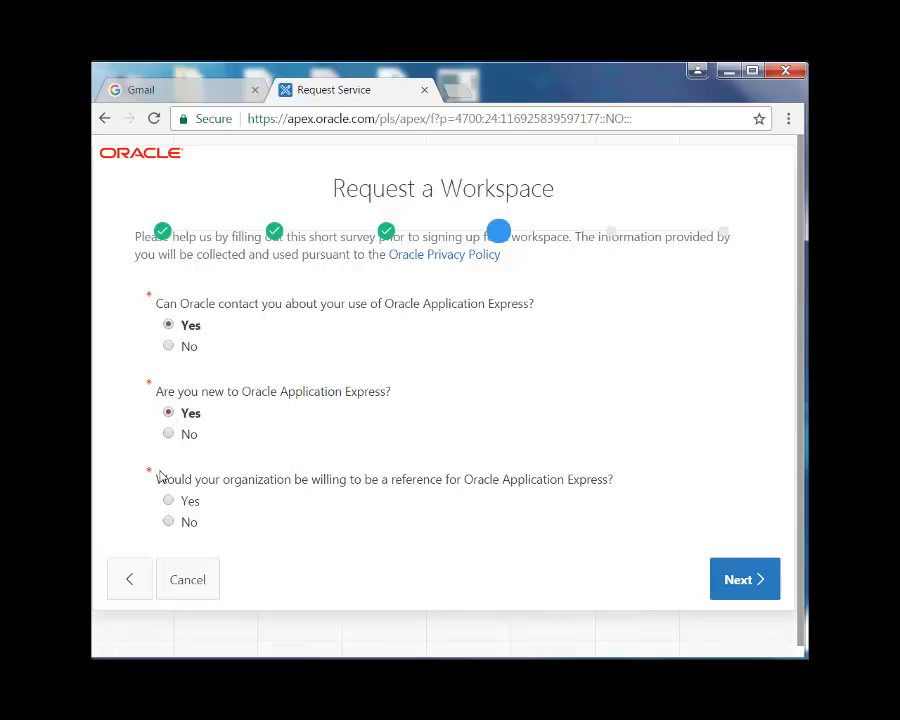
Answer Yes to the three survey questions and submit the survey step
left_click(168, 500)
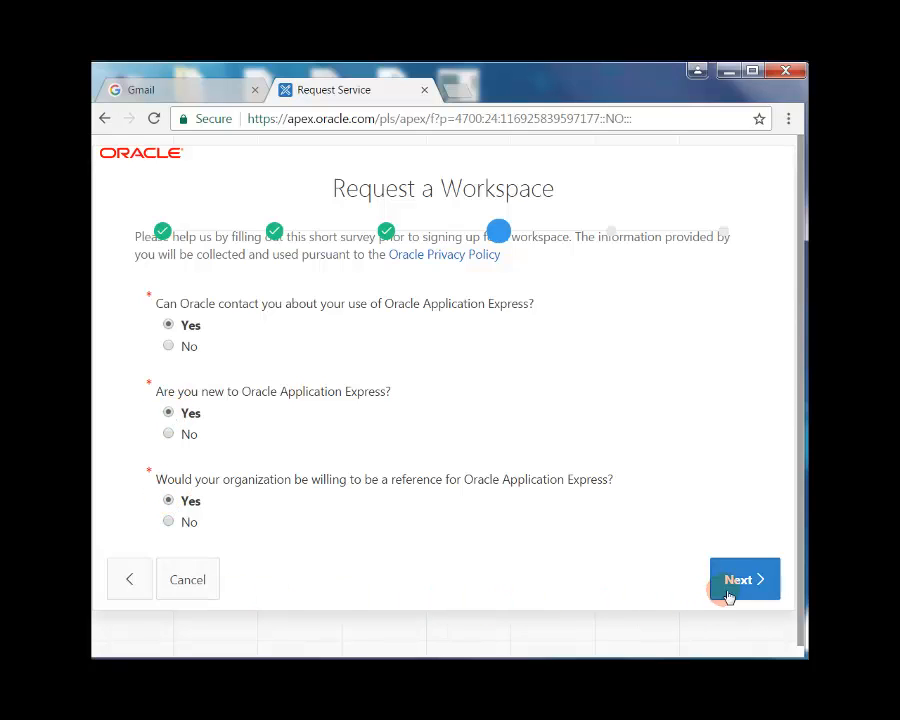
left_click(744, 580)
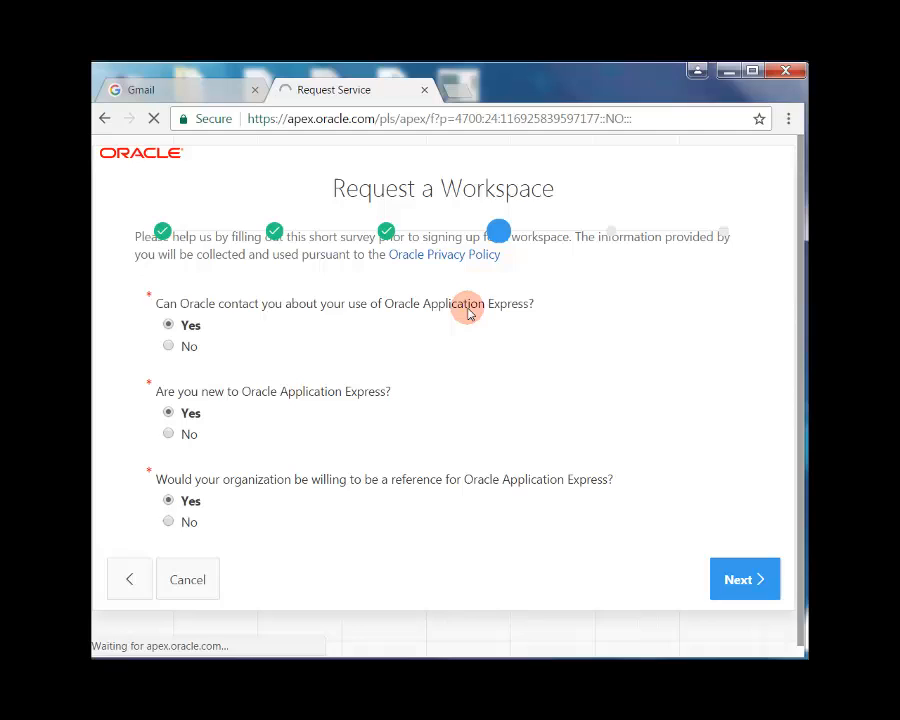
Accept the service agreement terms and continue to the request review
left_click(744, 580)
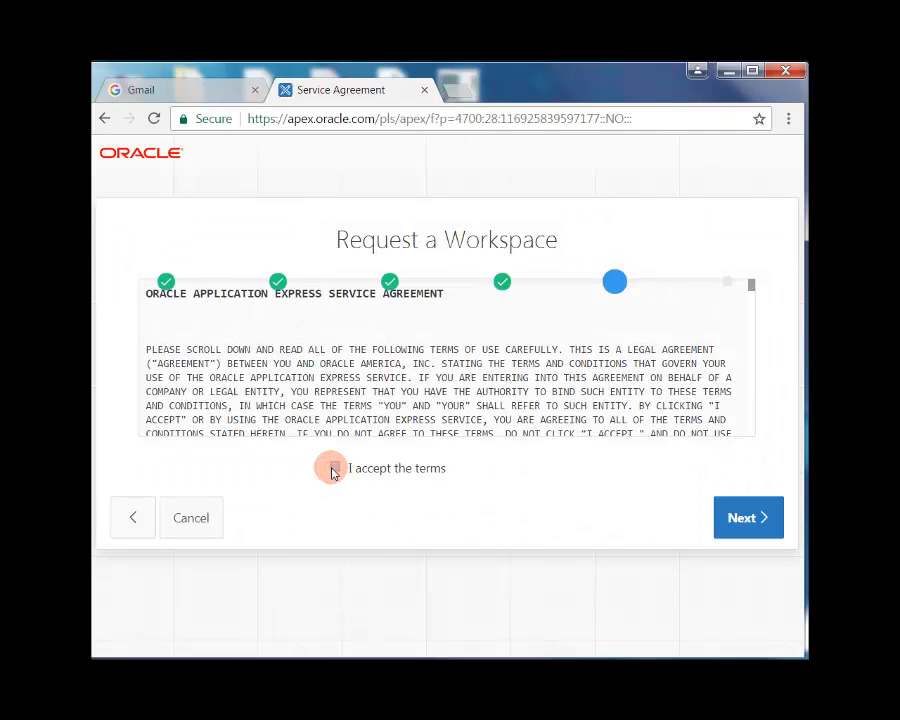
left_click(336, 468)
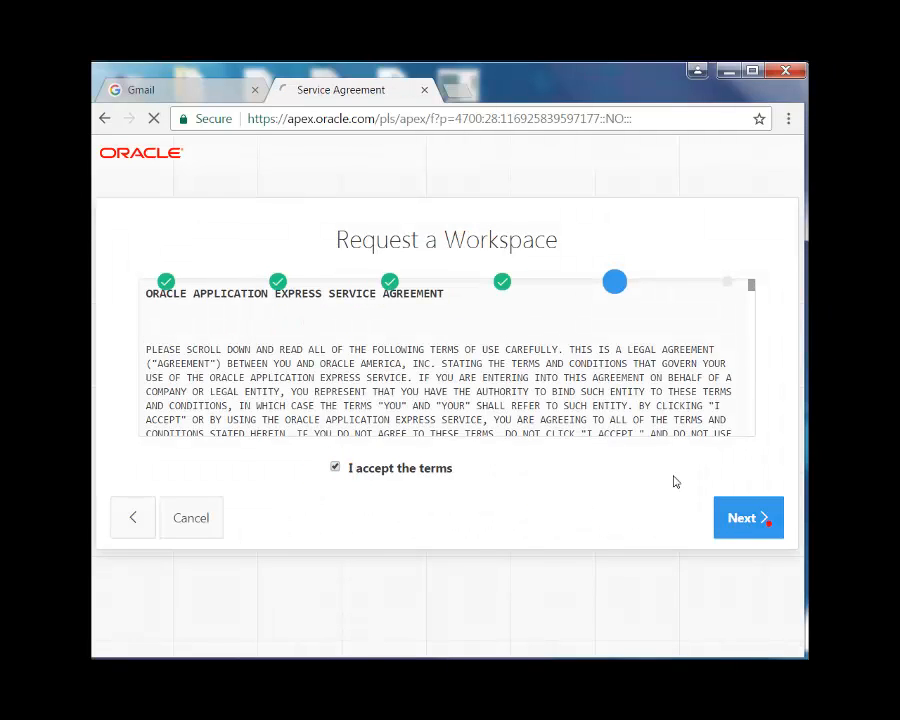
left_click(748, 516)
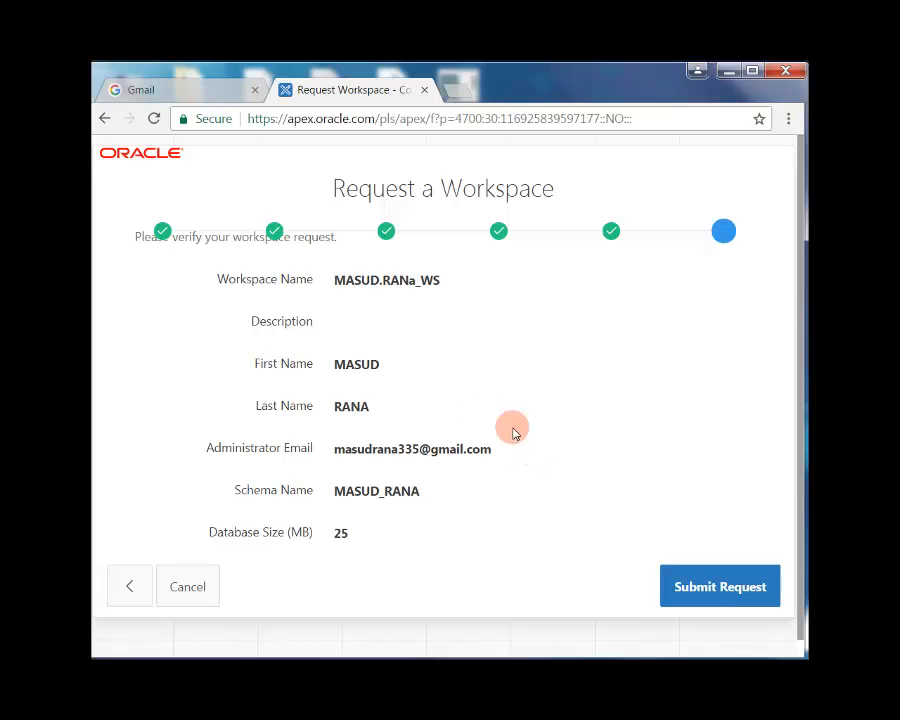
Submit the workspace request and continue to the sign-in page
left_click(720, 586)
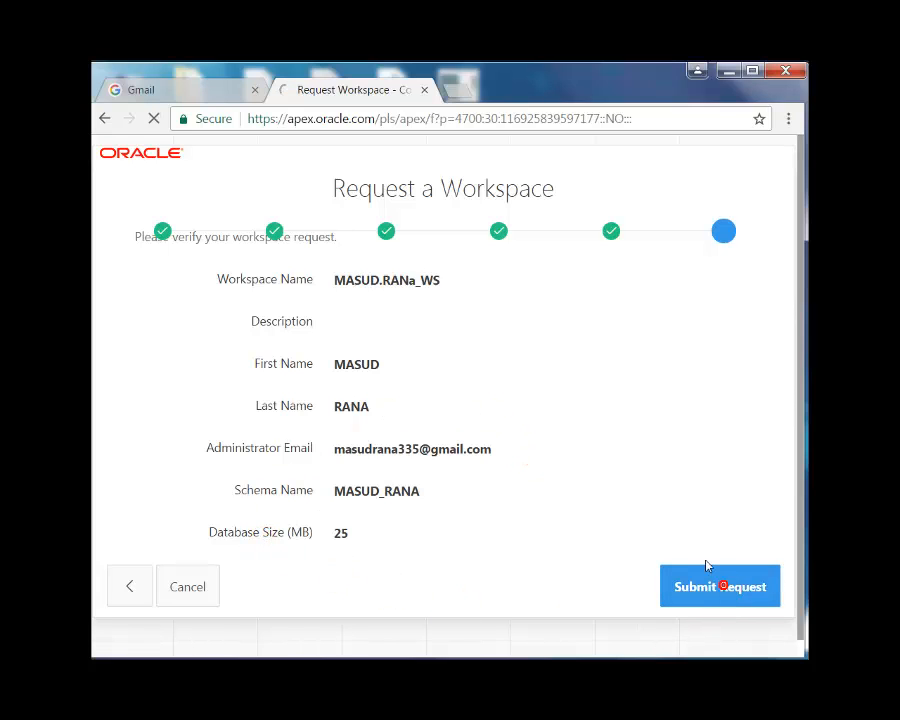
left_click(720, 586)
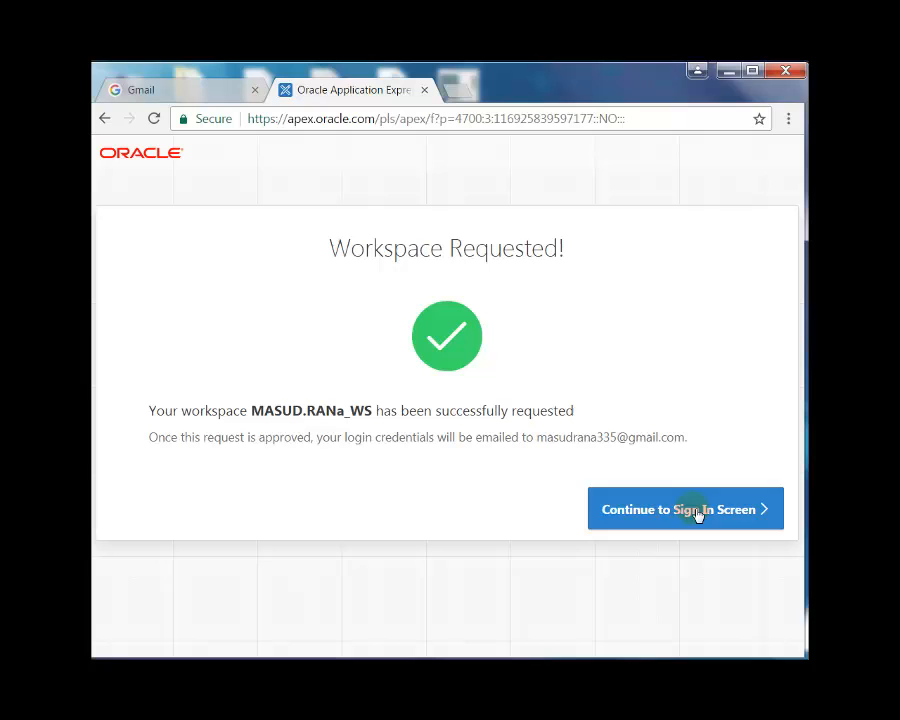
left_click(684, 510)
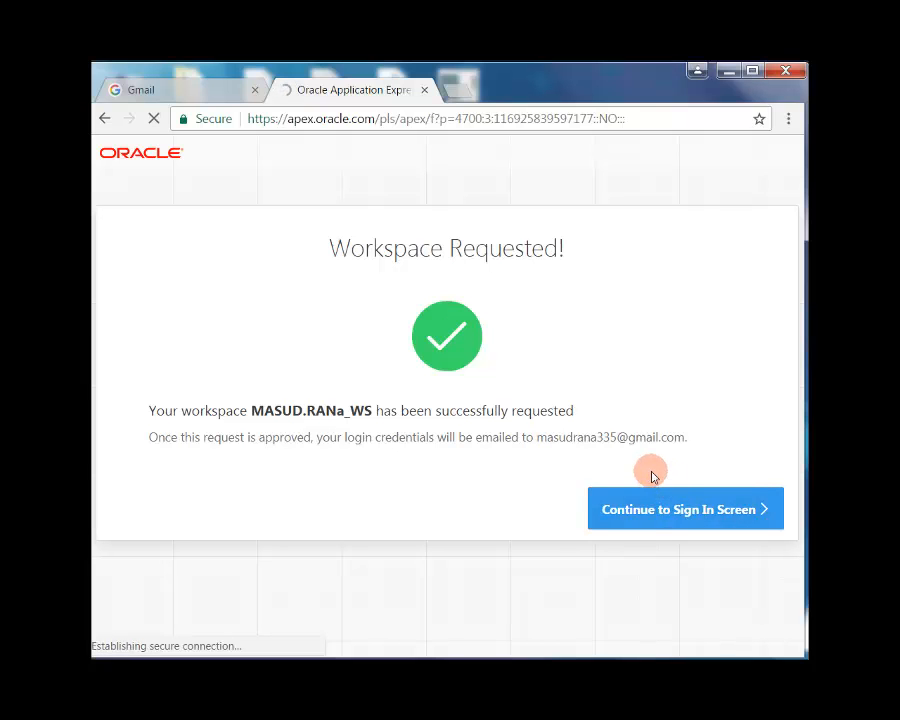
left_click(684, 508)
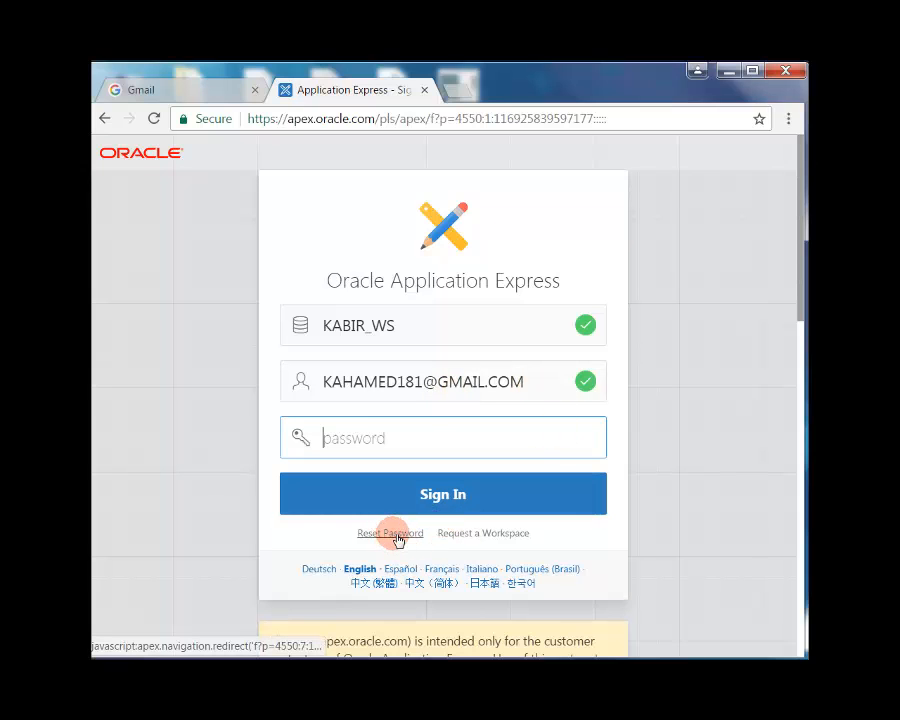
left_click(390, 532)
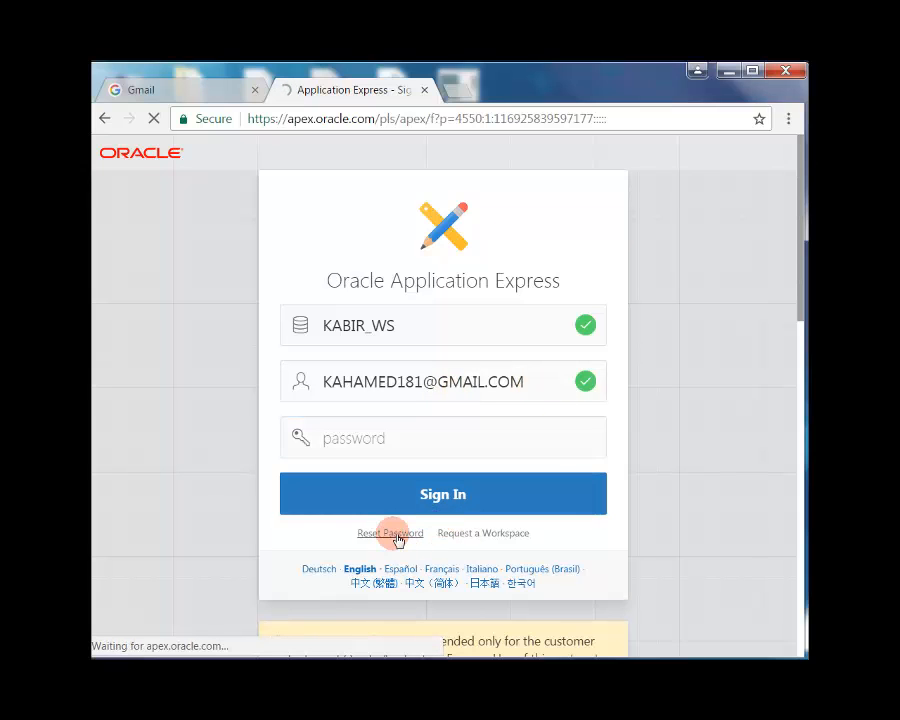
left_click(390, 532)
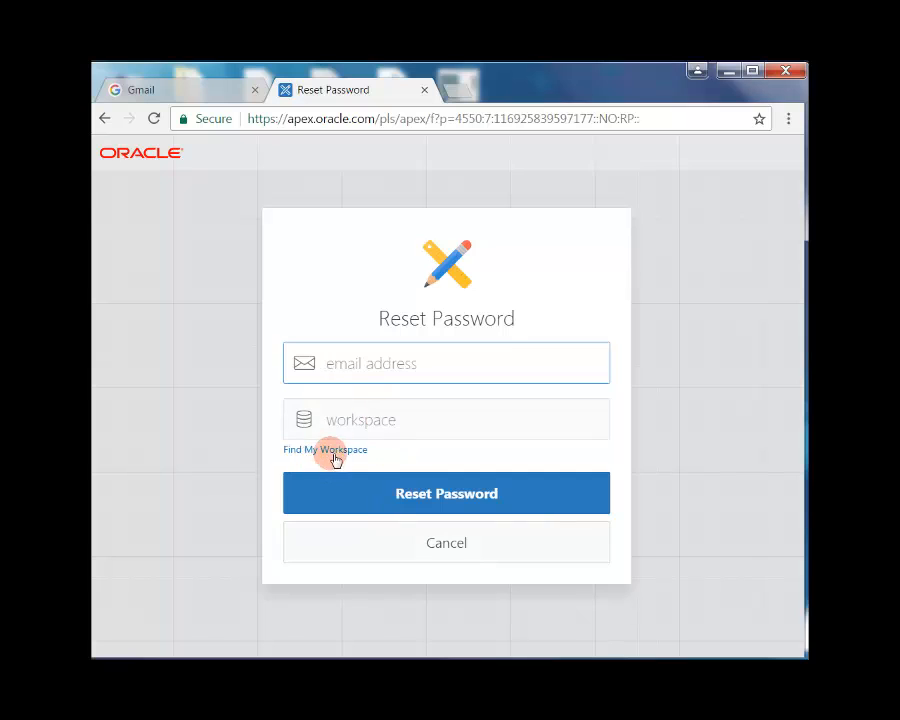
left_click(324, 448)
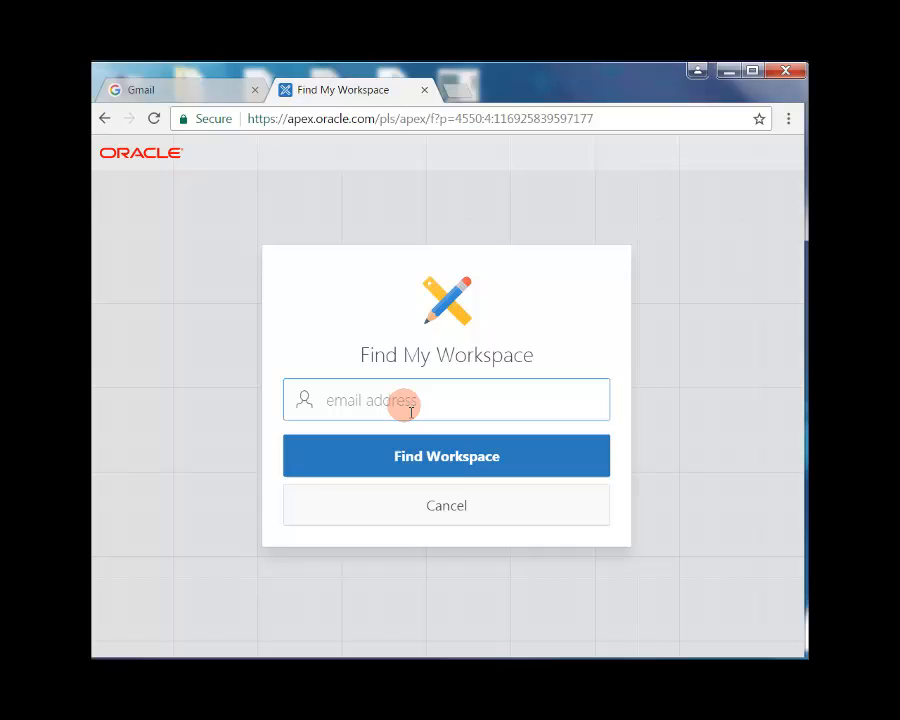
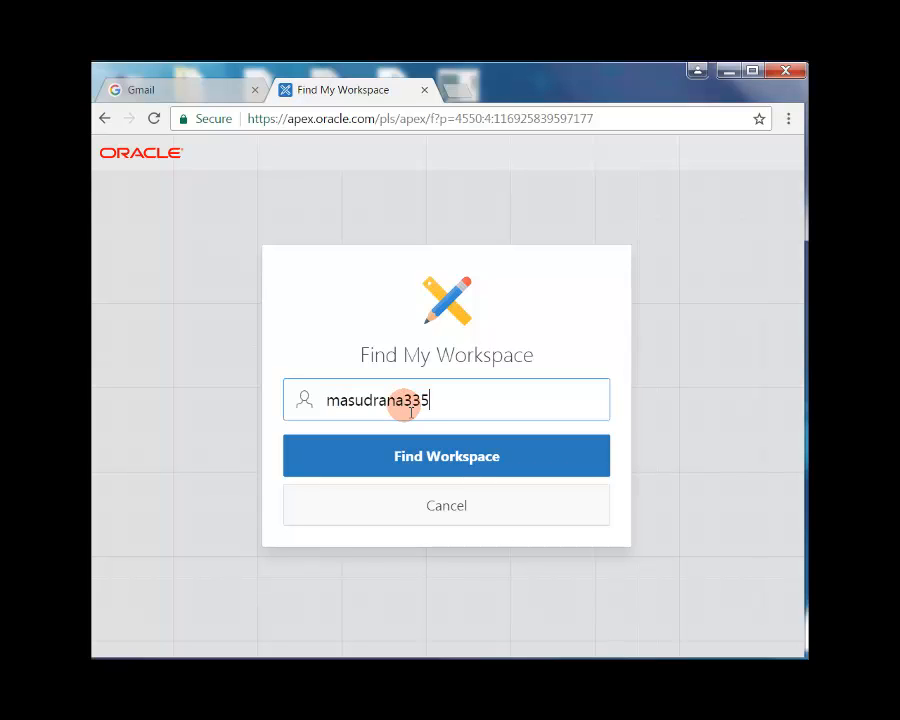
left_click(446, 456)
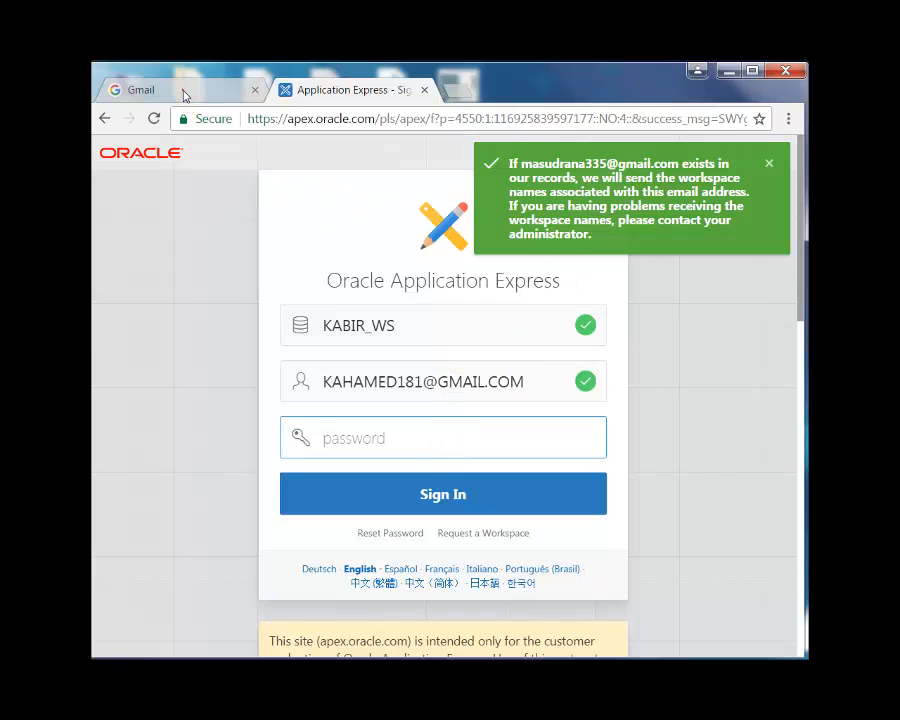
left_click(140, 88)
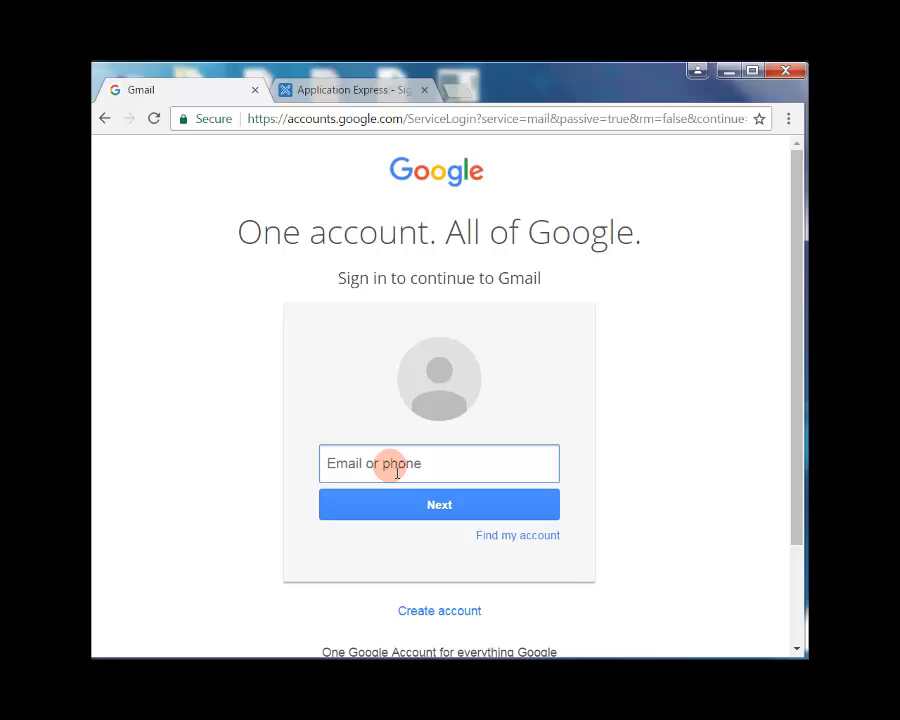
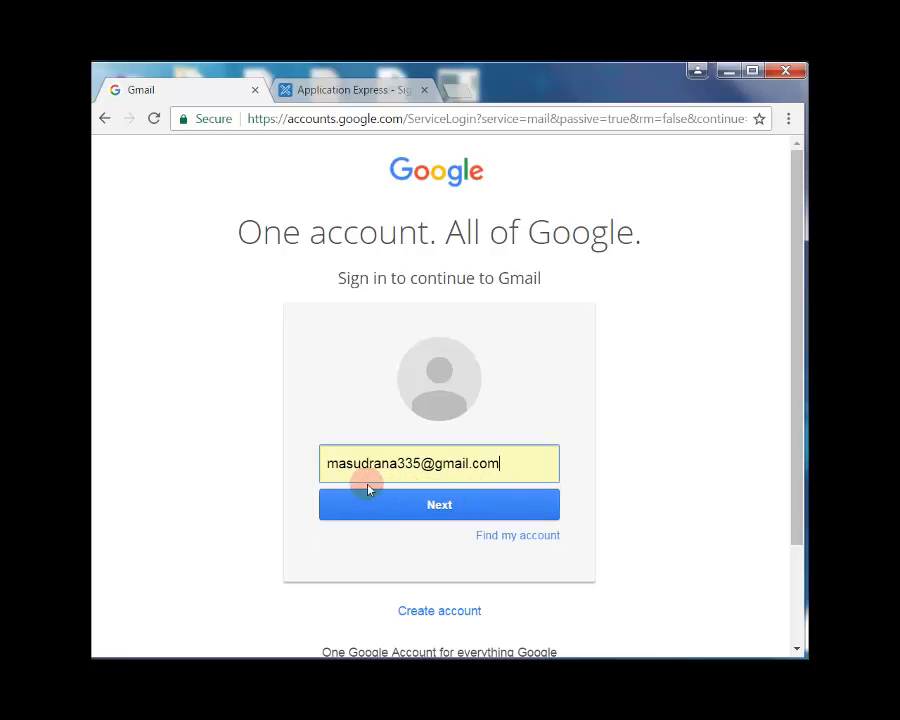
left_click(440, 504)
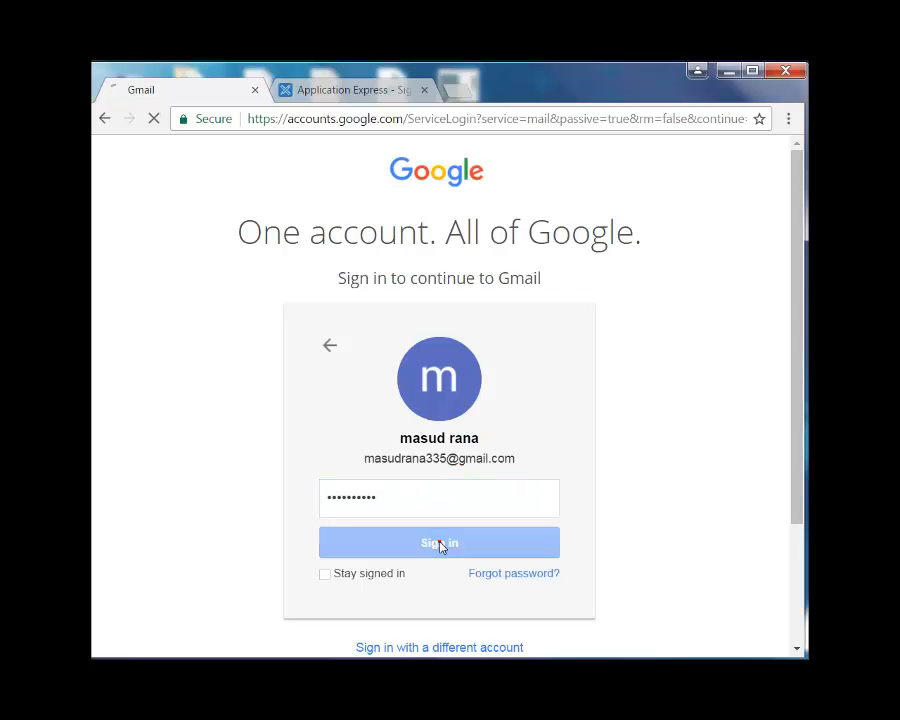
left_click(440, 542)
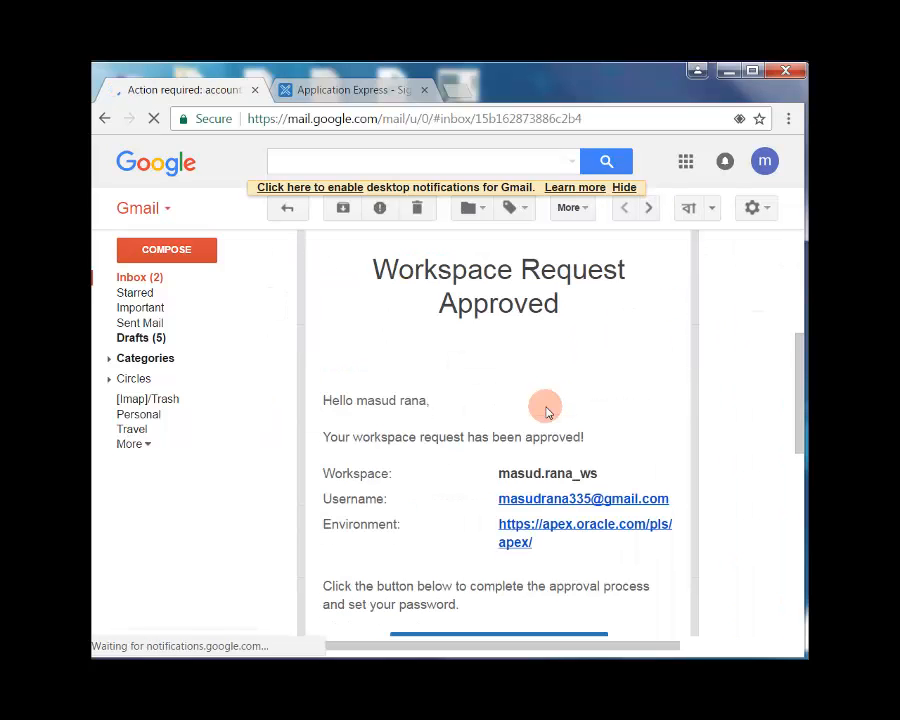
Create the workspace from the approval email and continue to the Change Password page
scroll("down", 3)
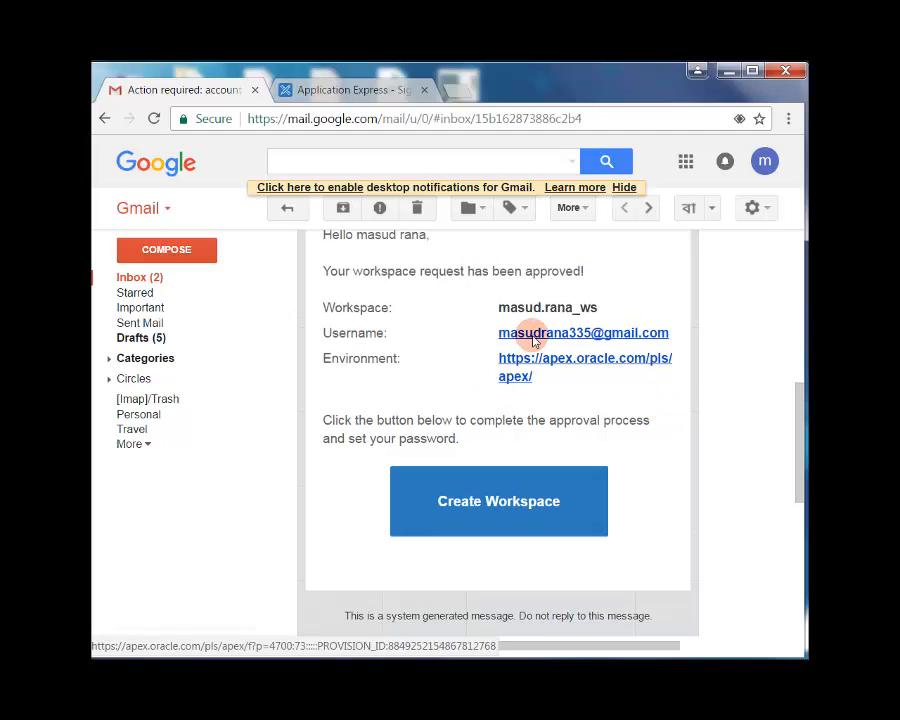
scroll("down", 3)
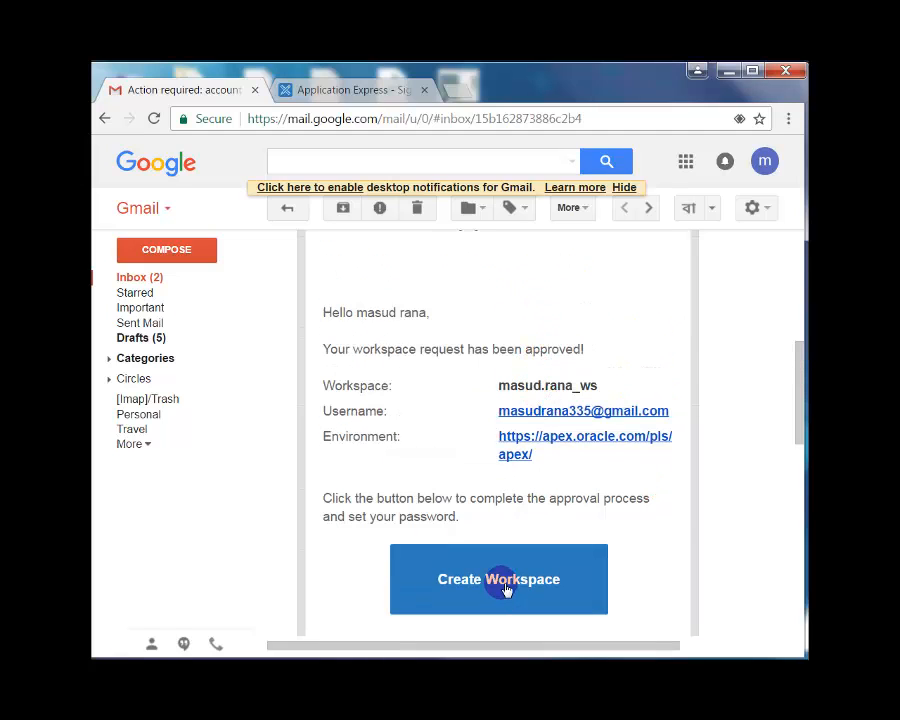
left_click(498, 580)
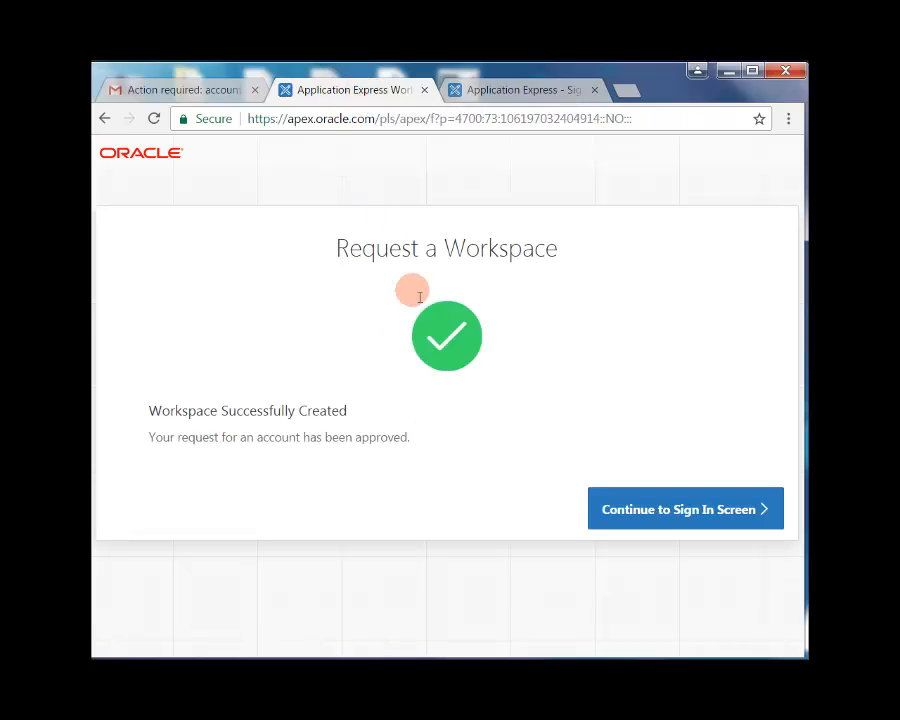
left_click(684, 510)
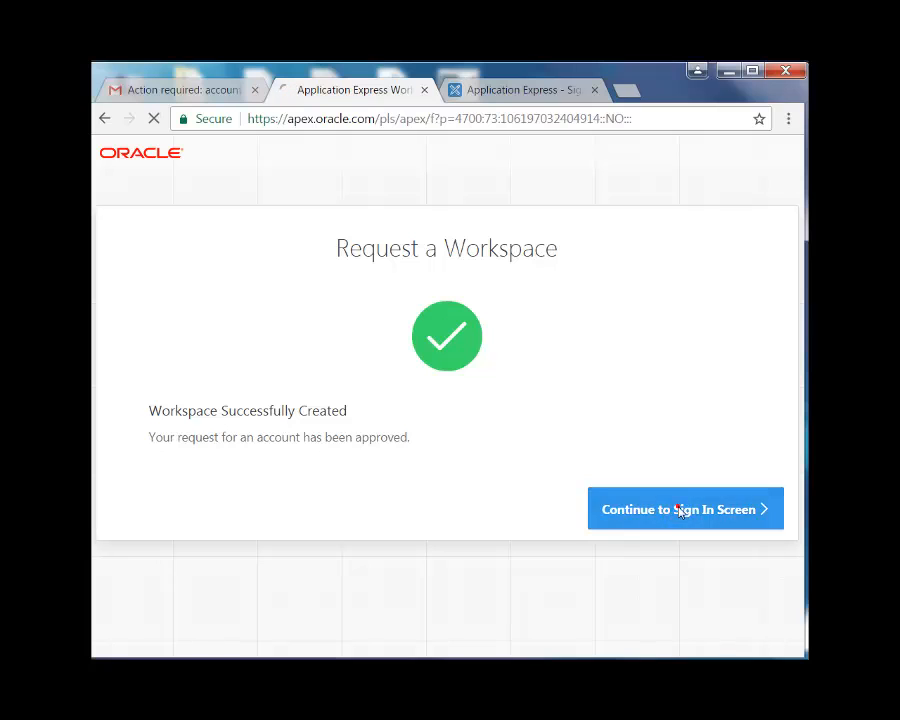
left_click(684, 510)
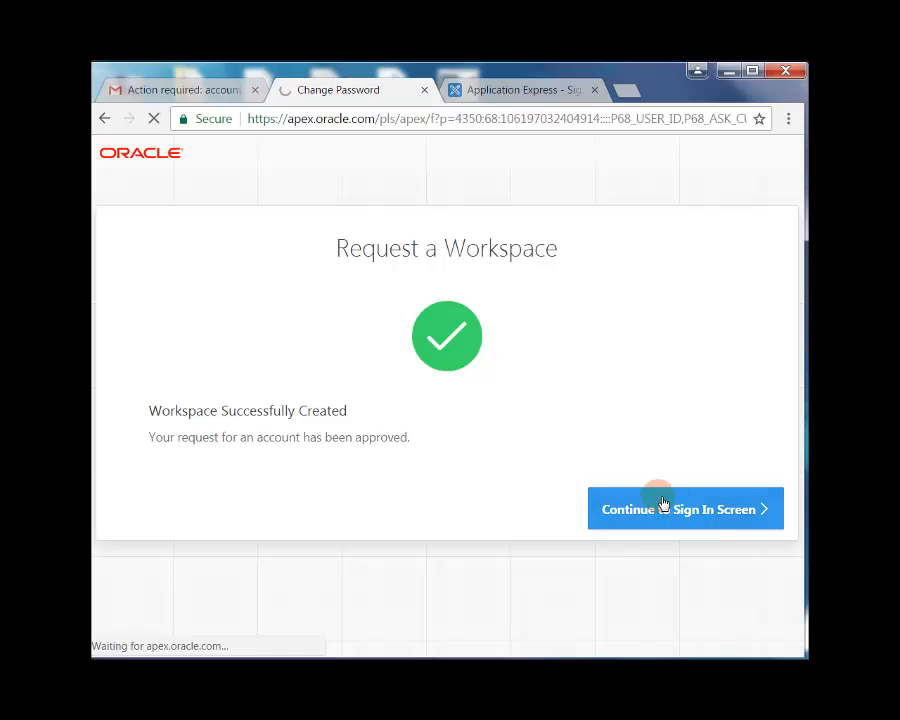
left_click(684, 510)
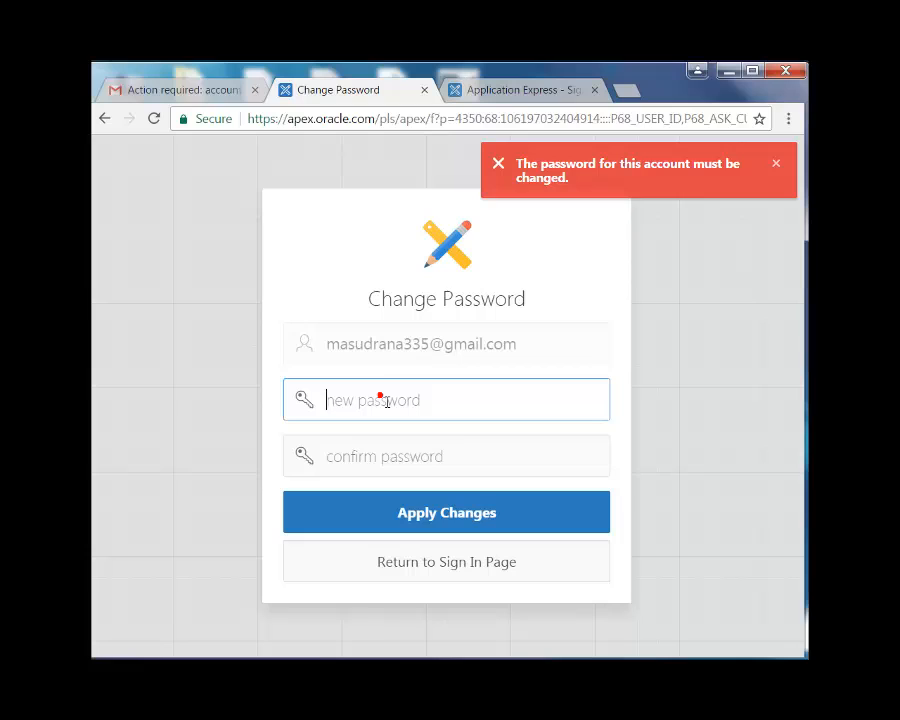
Enter and confirm the new account password and apply it, reaching the workspace home
type("●")
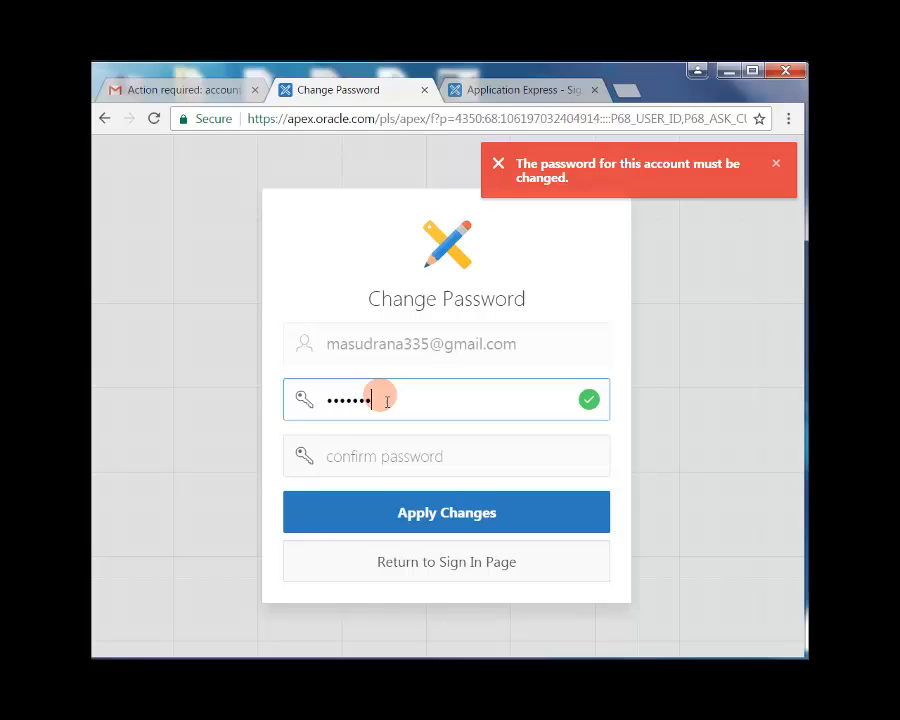
left_click(446, 456)
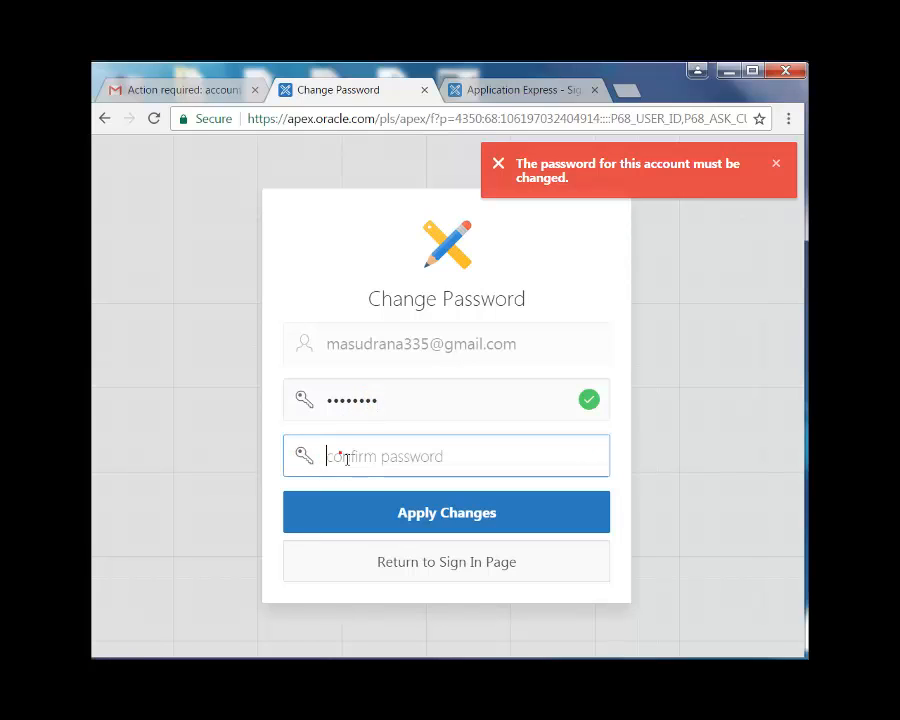
type("•••")
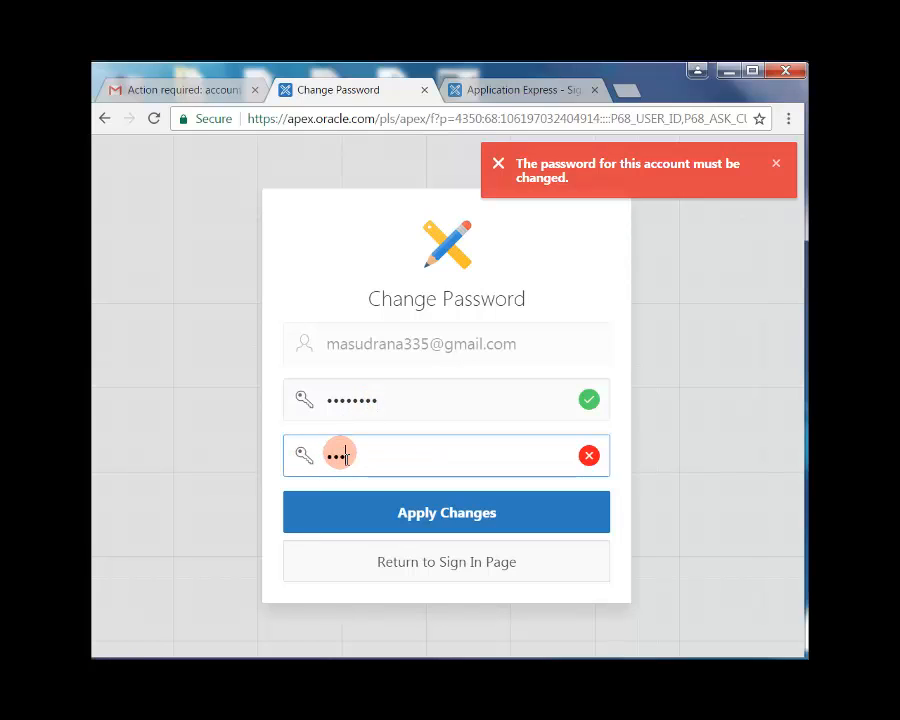
type("•")
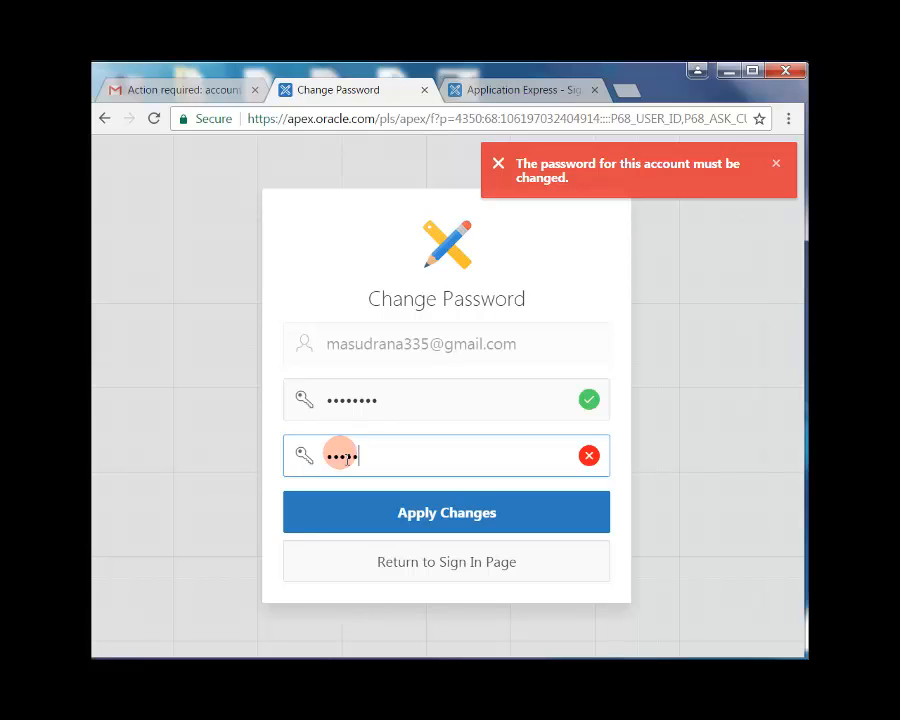
type("••••")
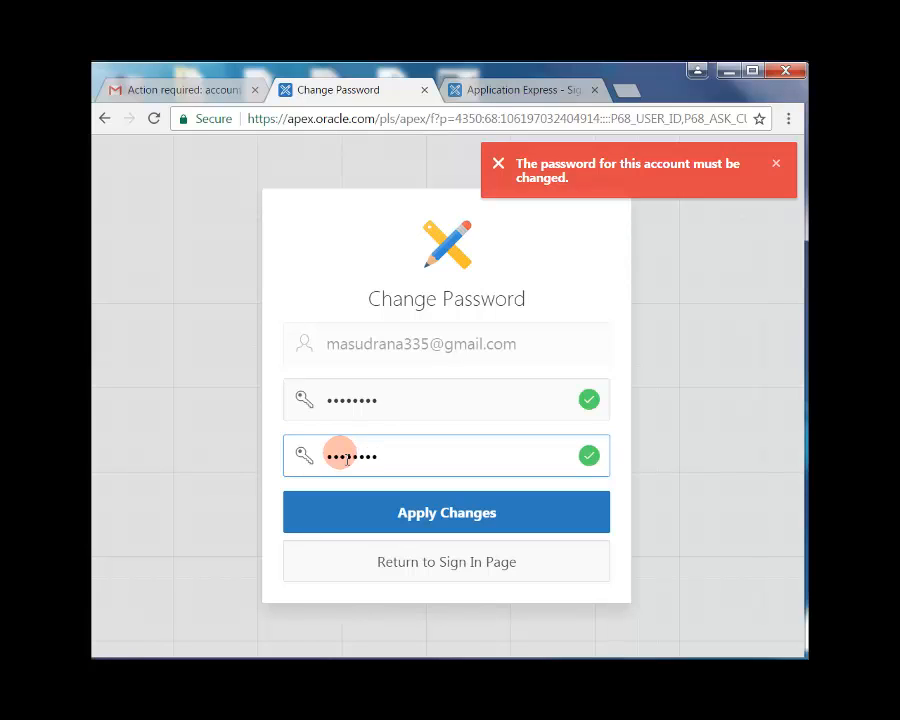
left_click(446, 512)
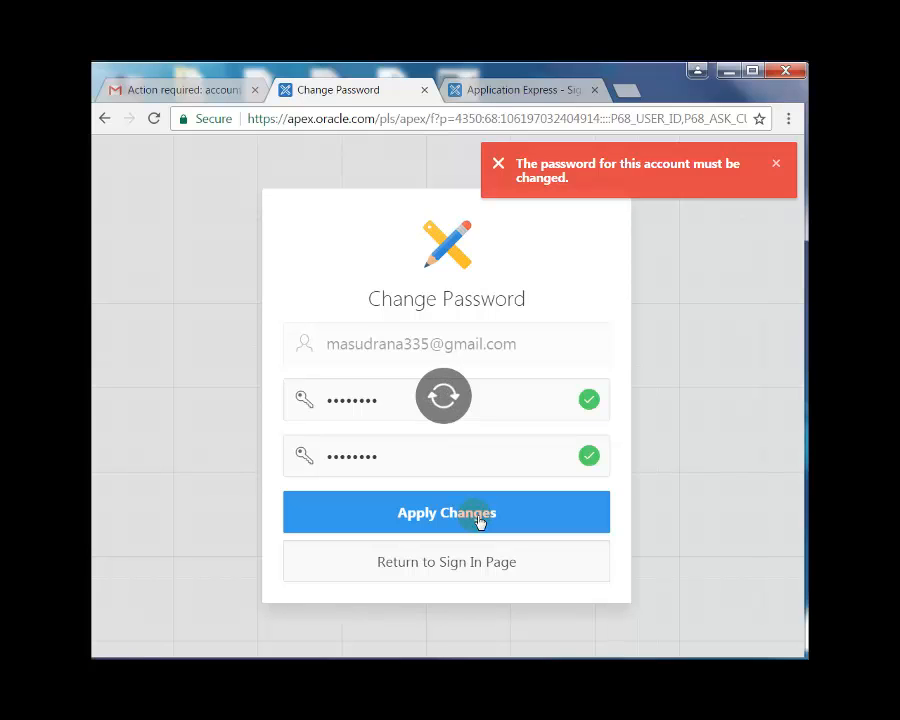
left_click(446, 512)
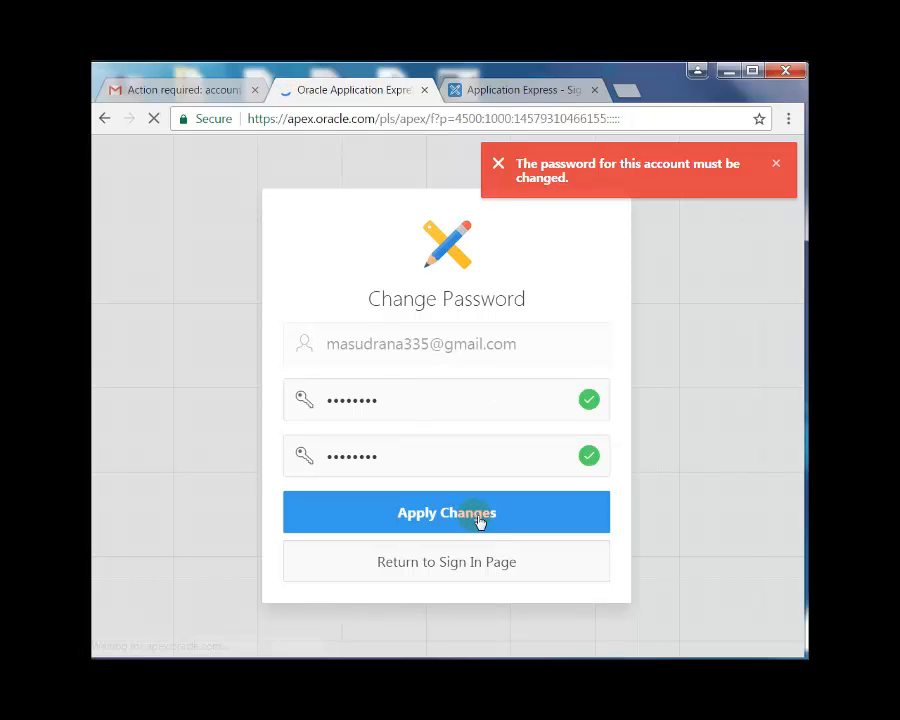
left_click(446, 512)
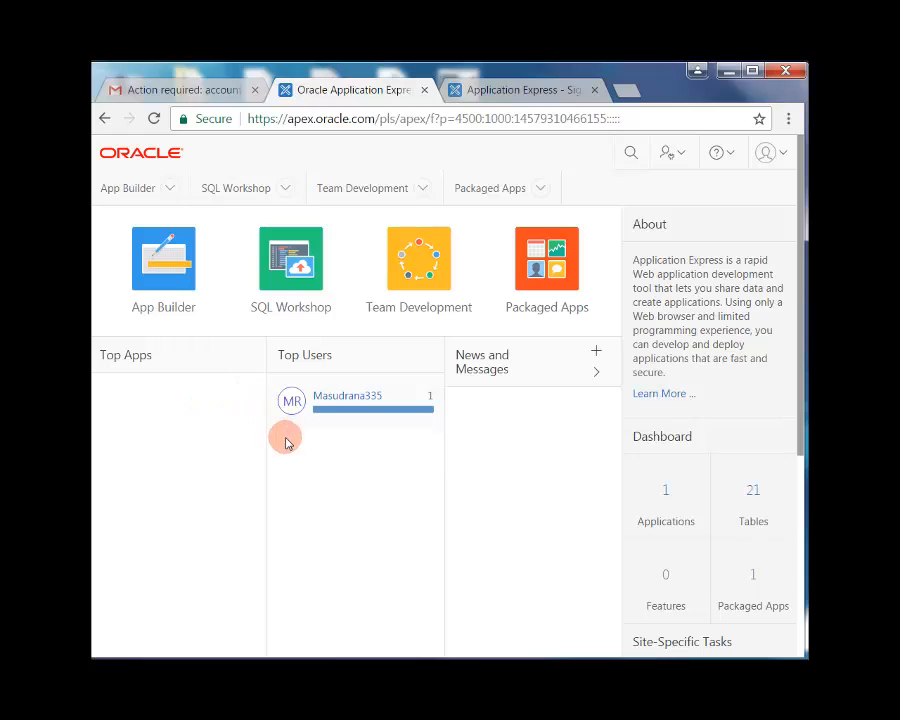
mouse_move(250, 590)
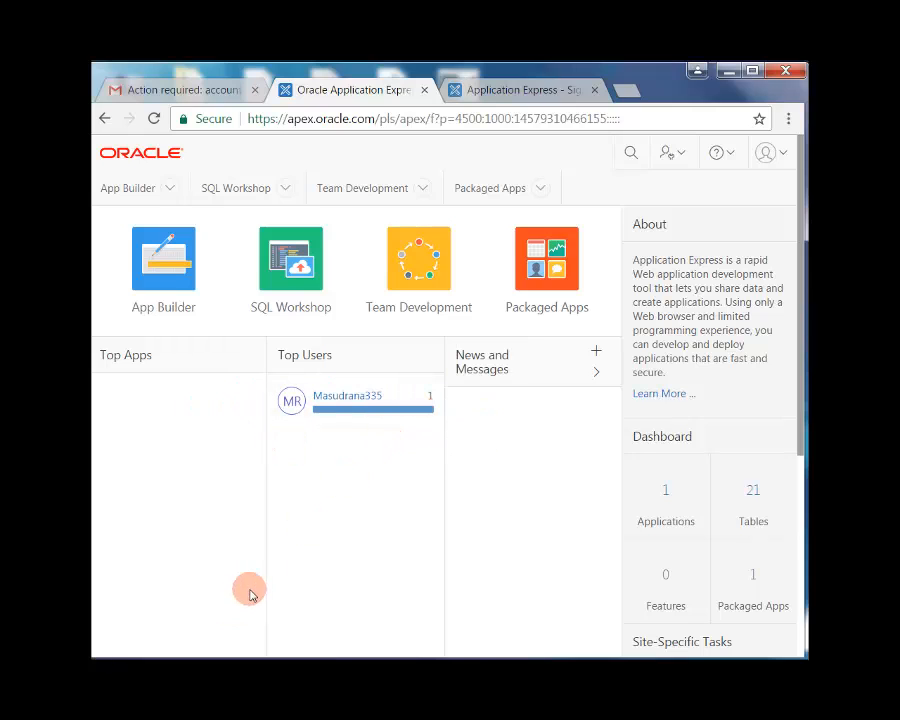
Show the App Builder home with the Sample Database Application for MASUD_RANA_WS and the user menu
left_click(164, 260)
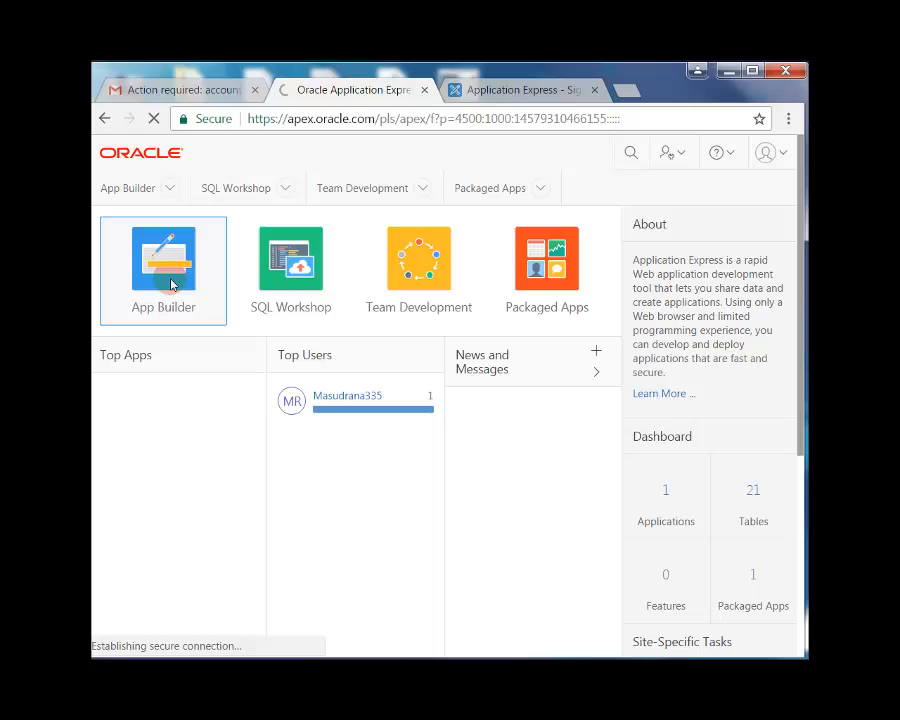
left_click(164, 270)
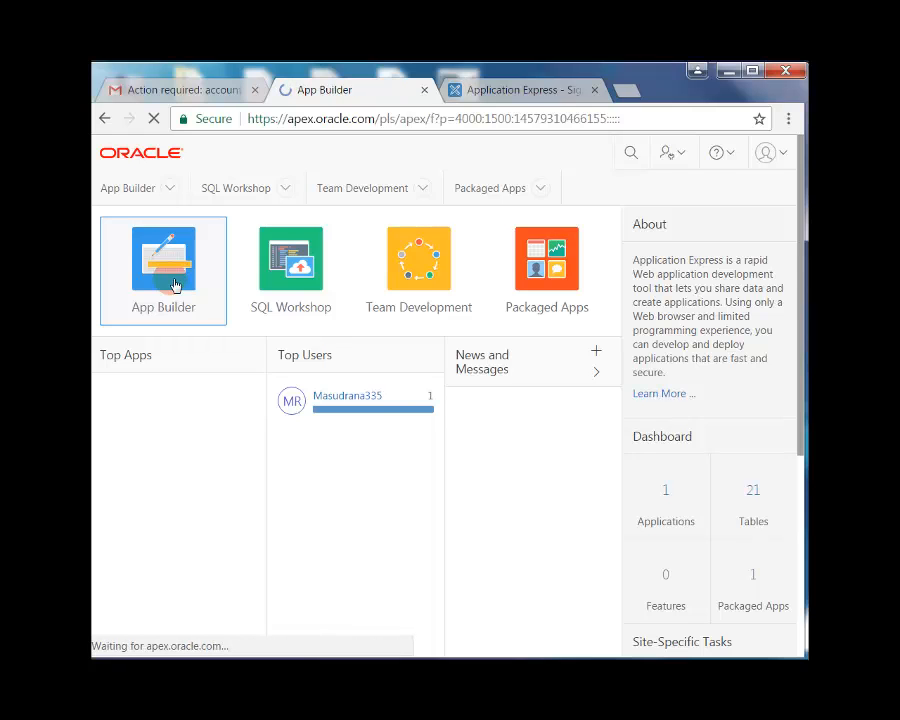
left_click(164, 270)
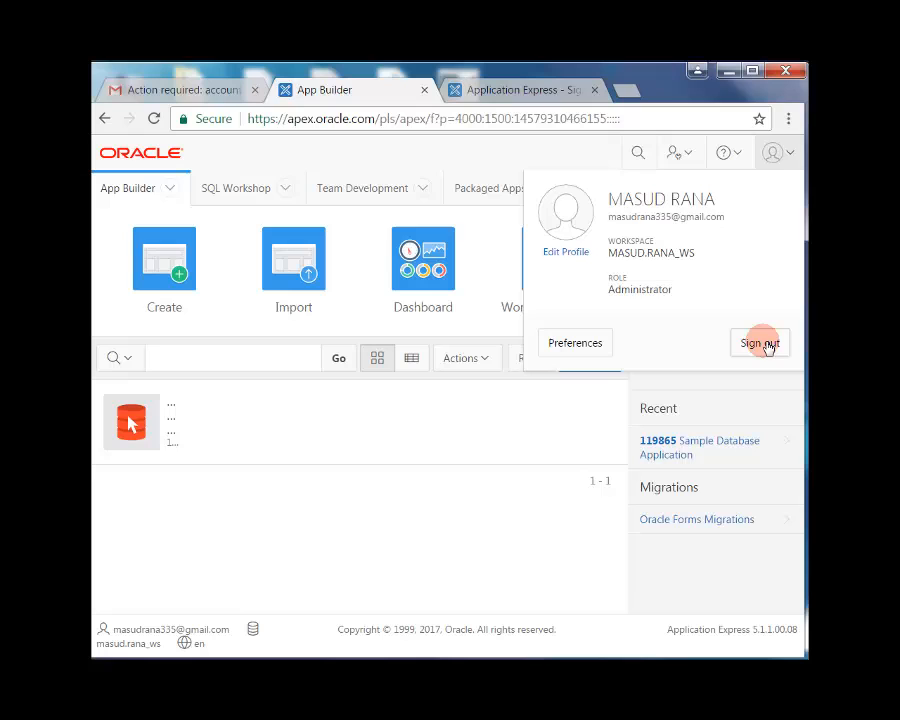
left_click(760, 342)
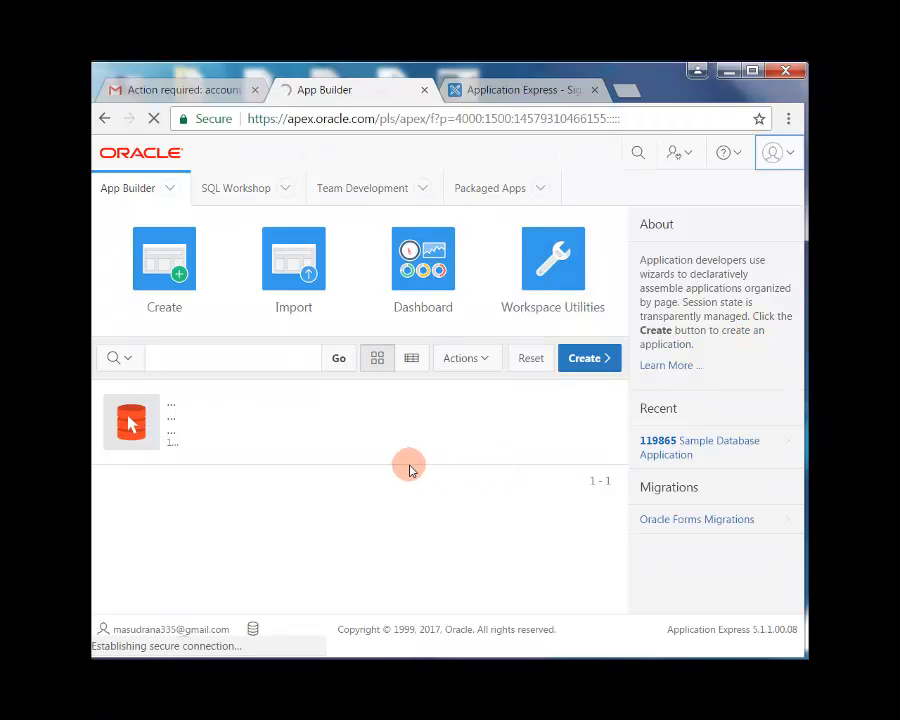